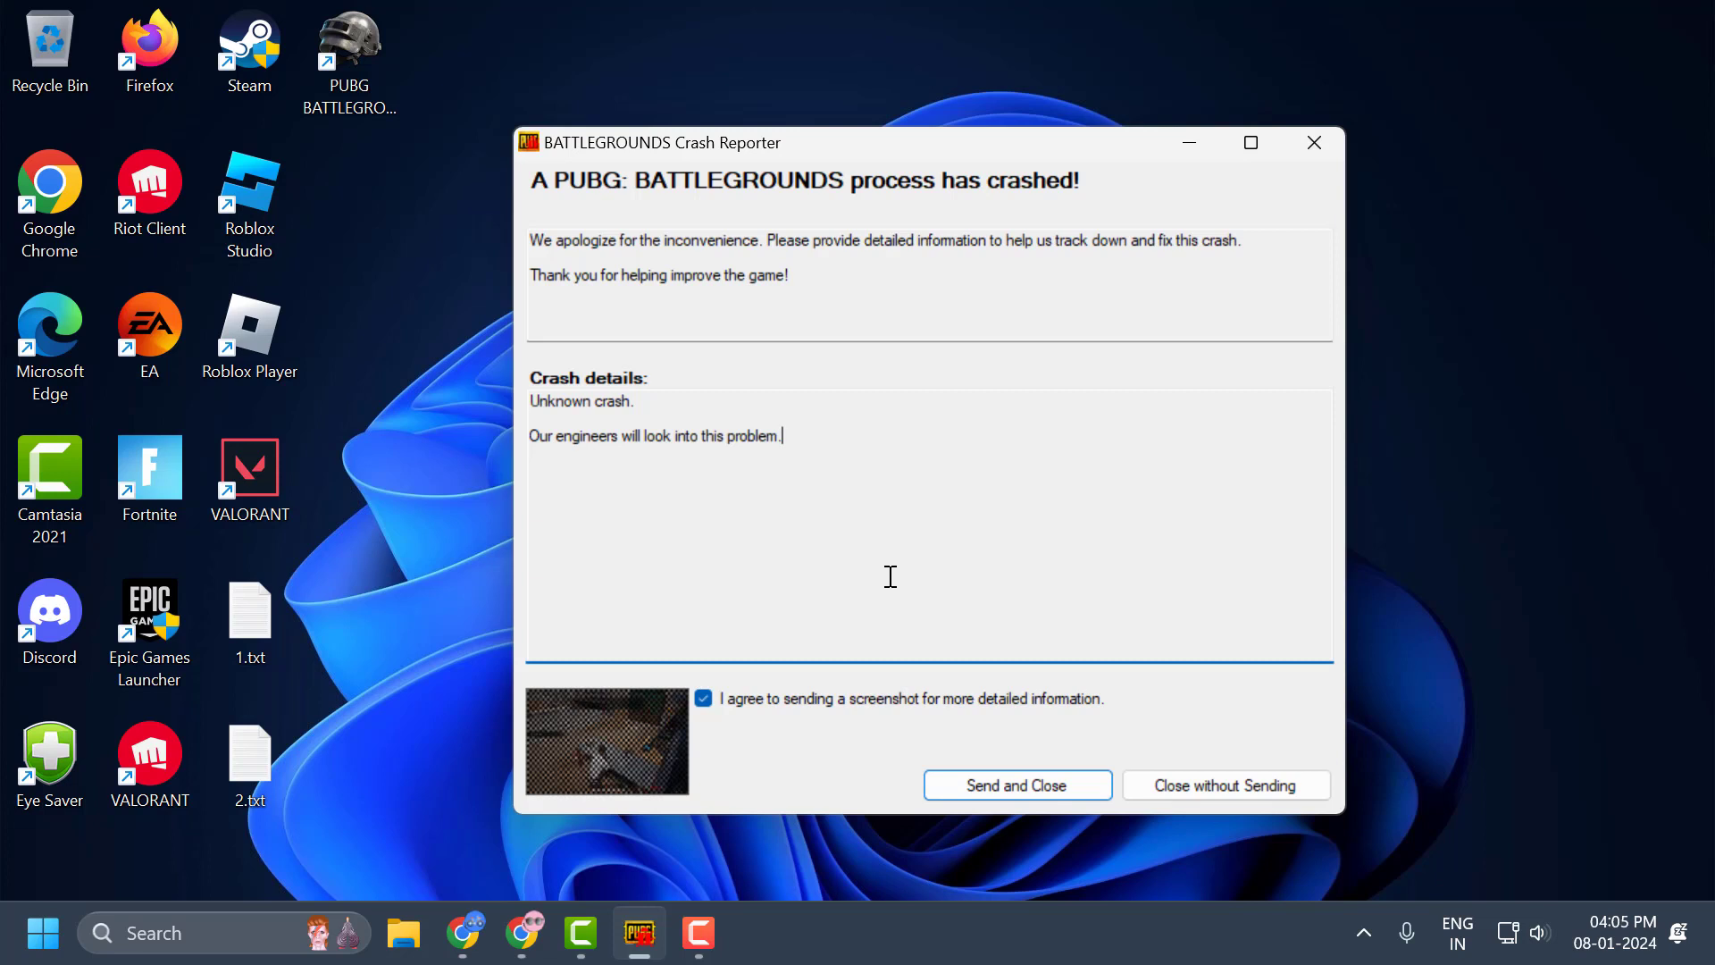
{"action": "mouse_move", "coordinate": [923, 564]}
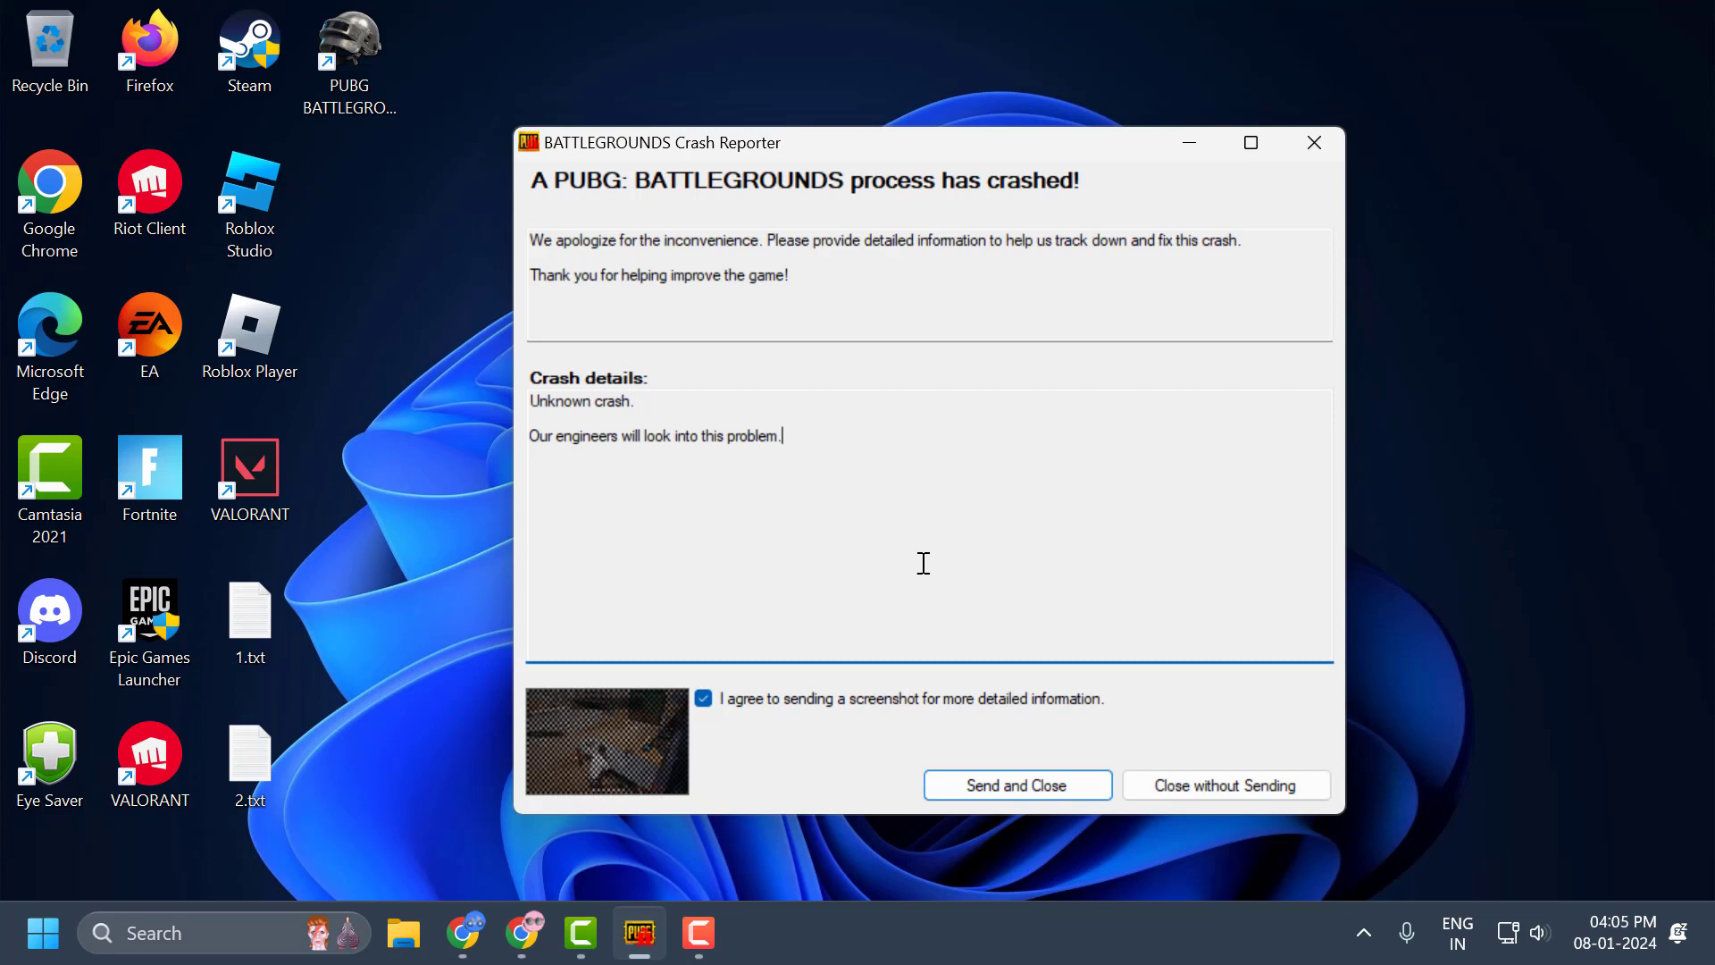
{"action": "mouse_move", "coordinate": [890, 364]}
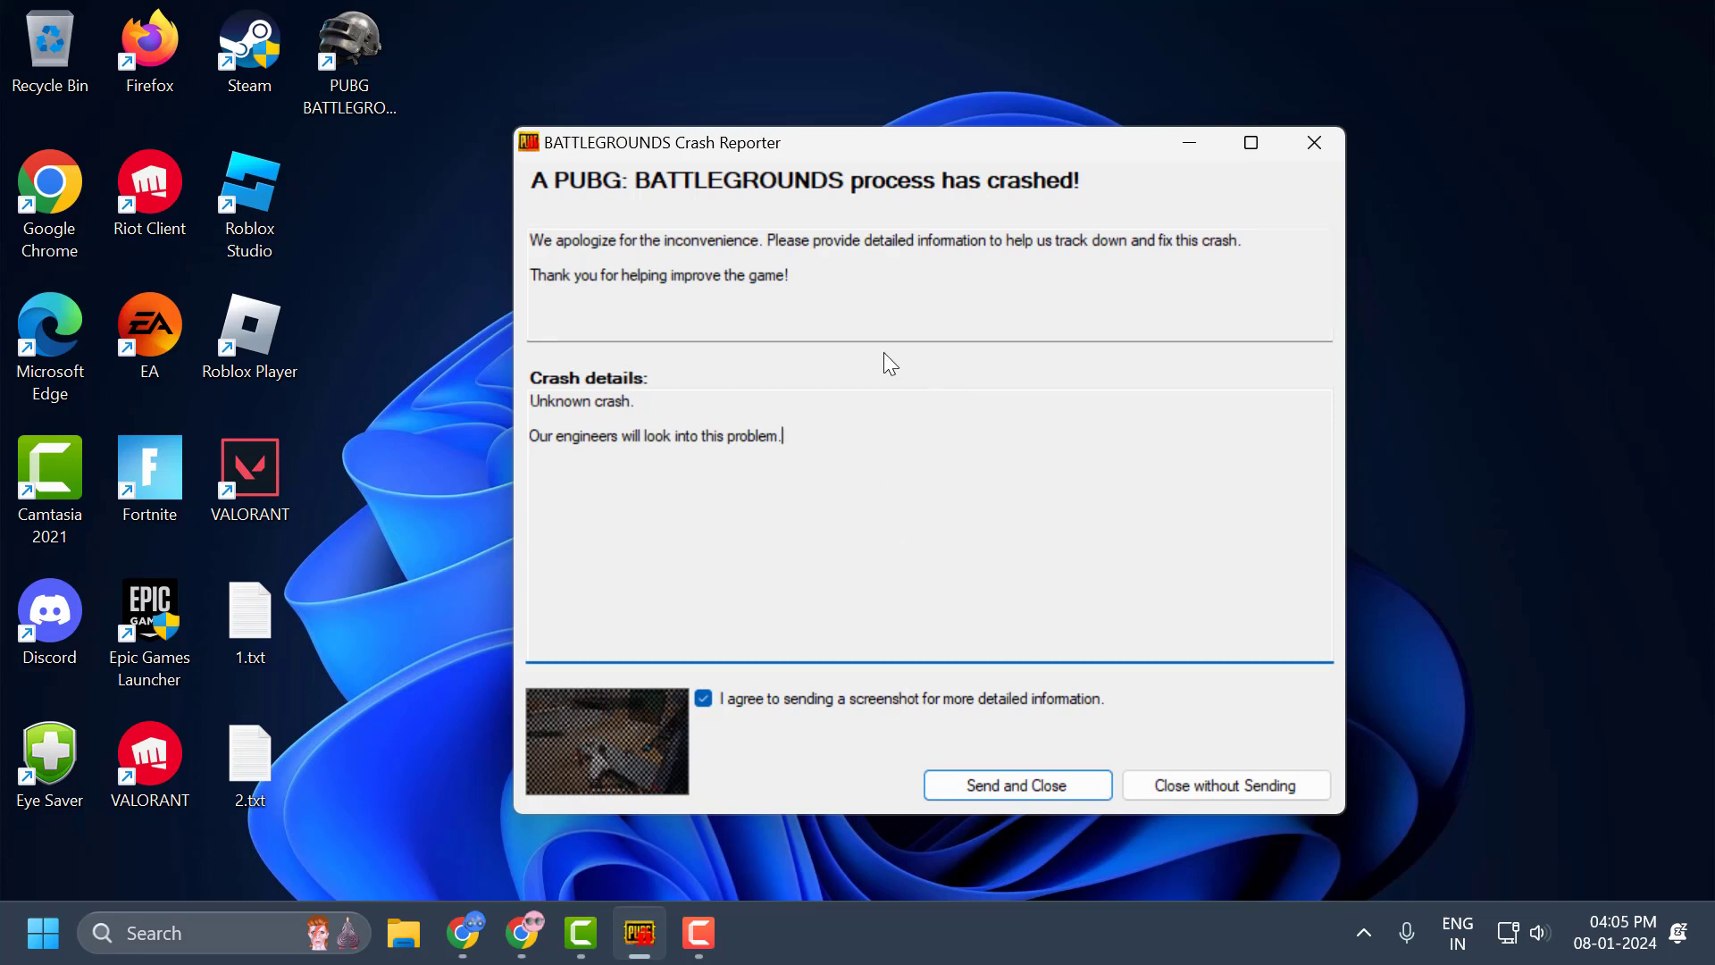
{"action": "mouse_move", "coordinate": [878, 548]}
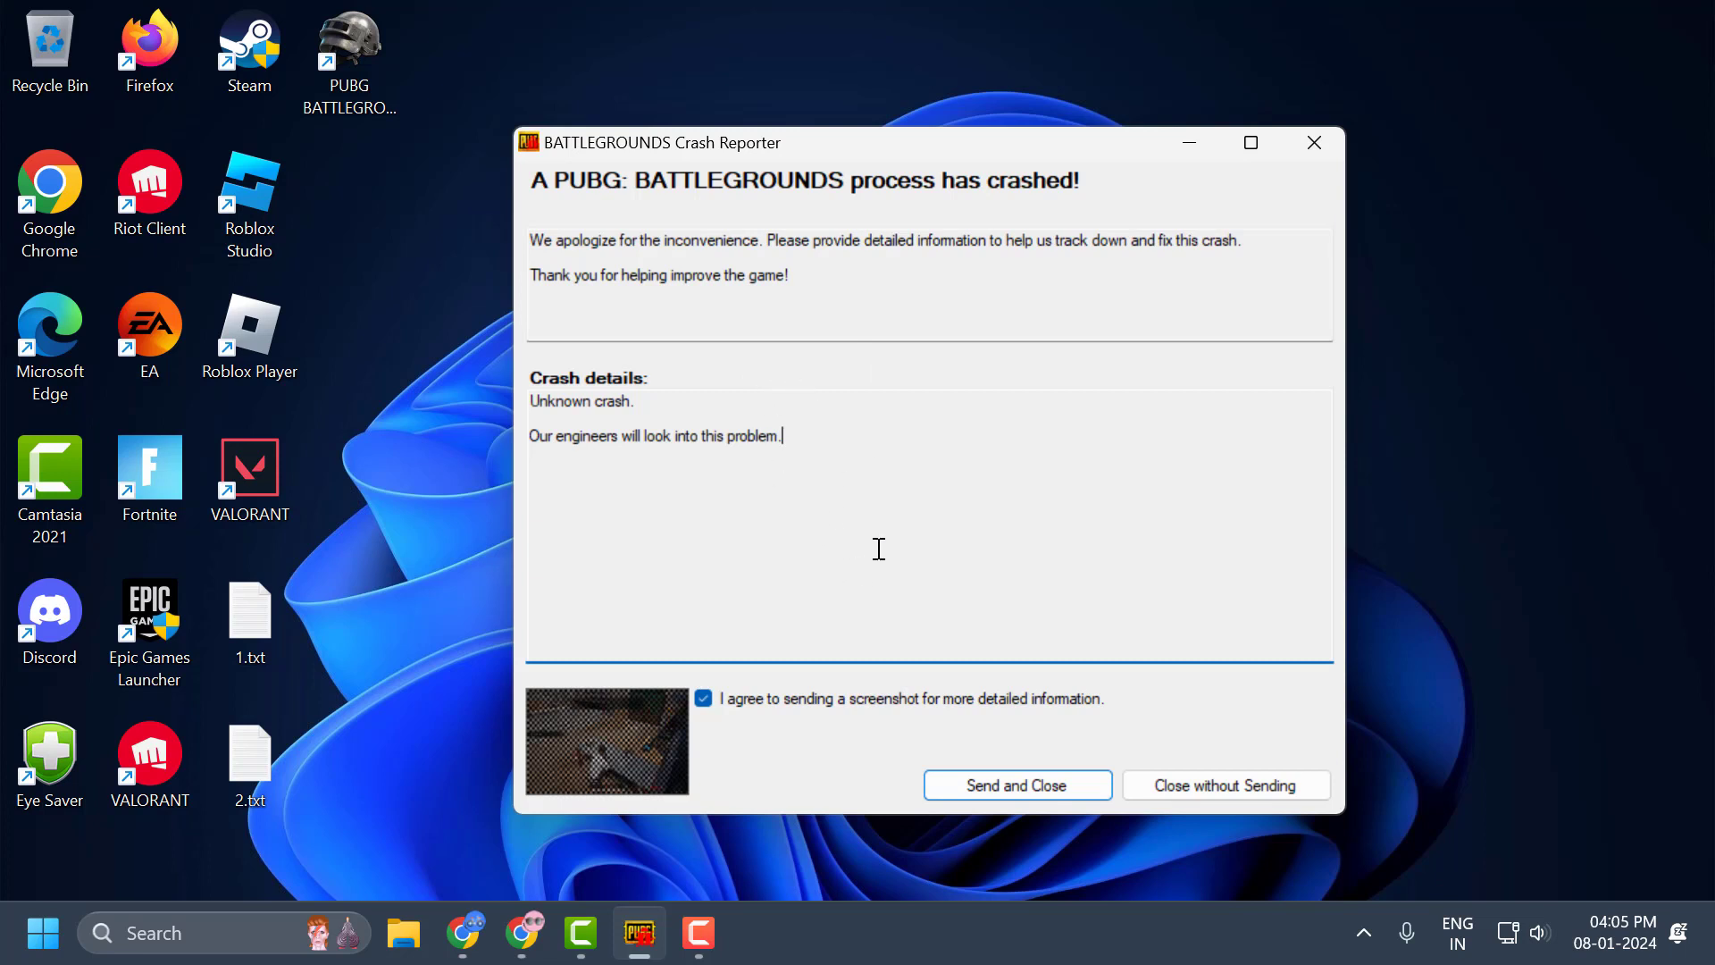
{"action": "mouse_move", "coordinate": [957, 469]}
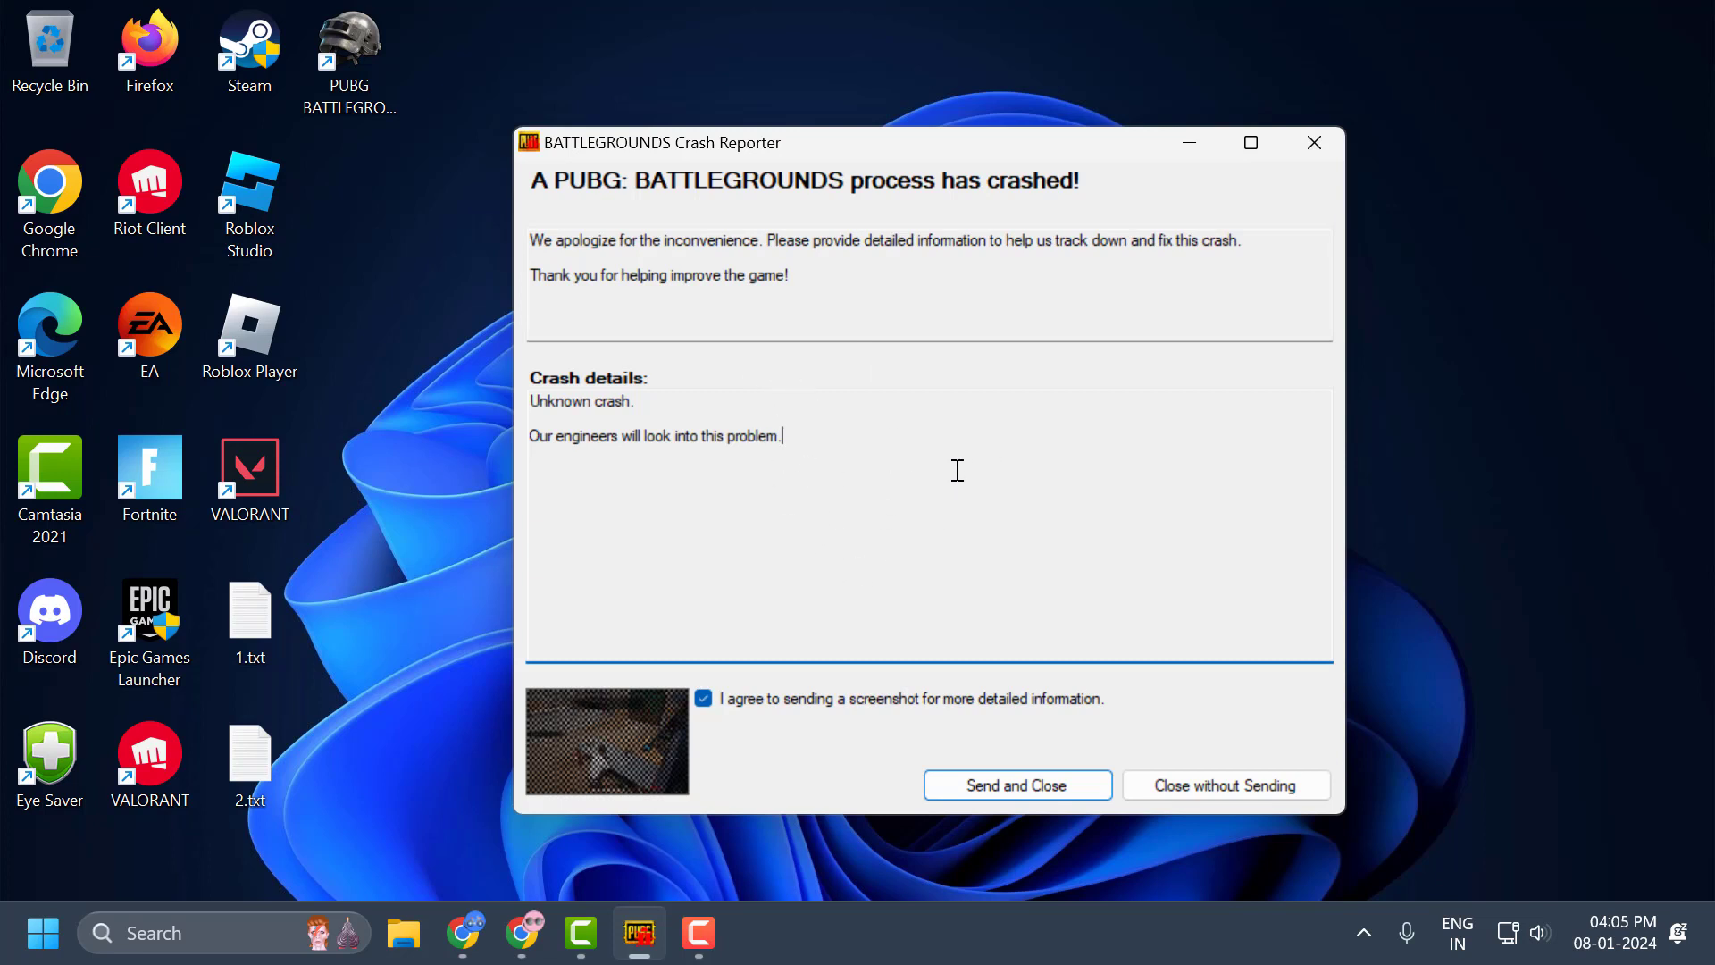
{"action": "mouse_move", "coordinate": [949, 484]}
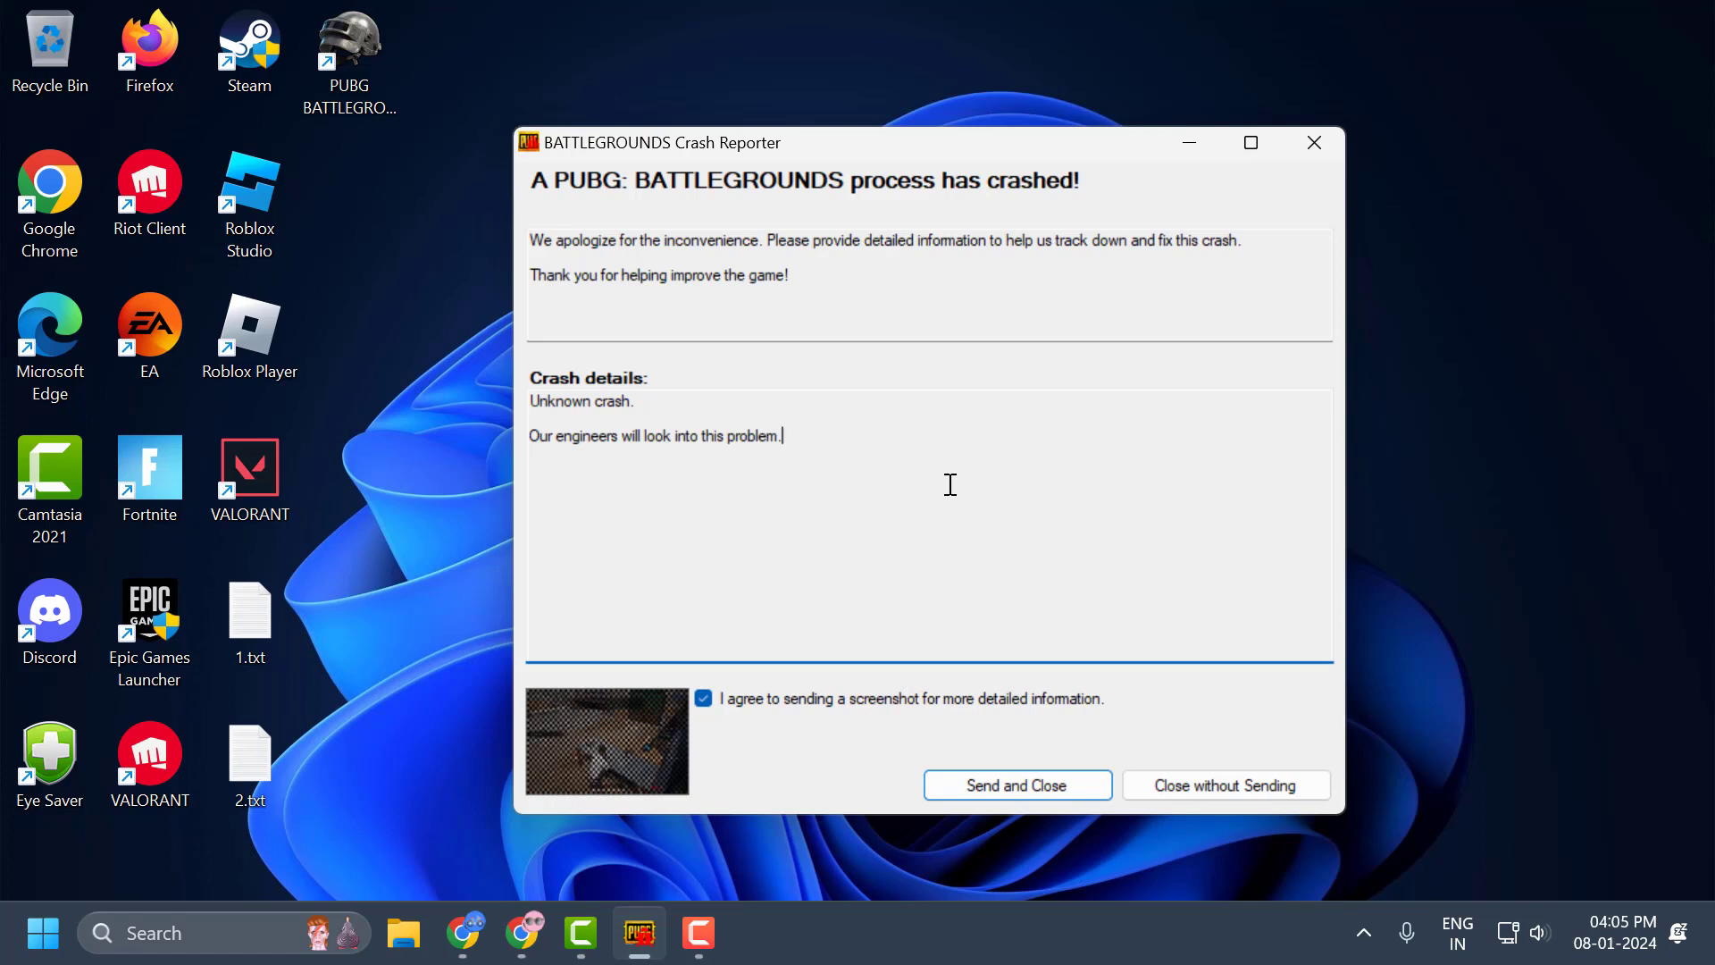
{"action": "mouse_move", "coordinate": [1225, 785]}
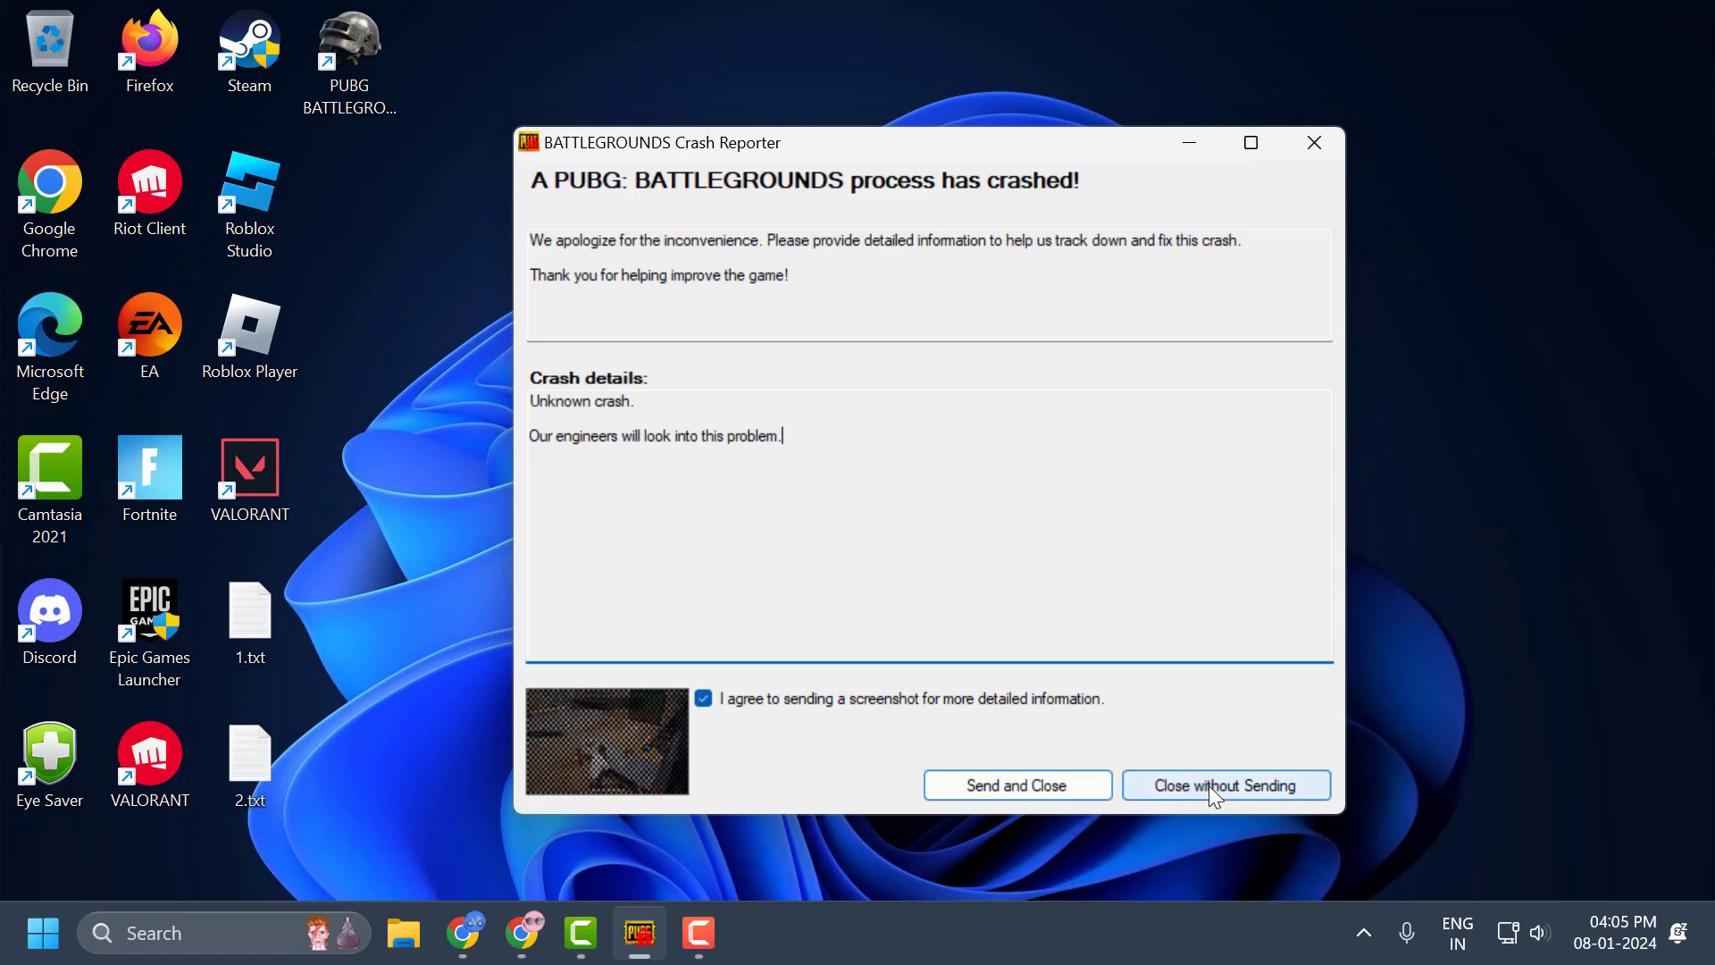
Dismiss the PUBG crash report unsent and launch NVIDIA Control Panel from the system tray
{"action": "left_click", "coordinate": [1224, 785]}
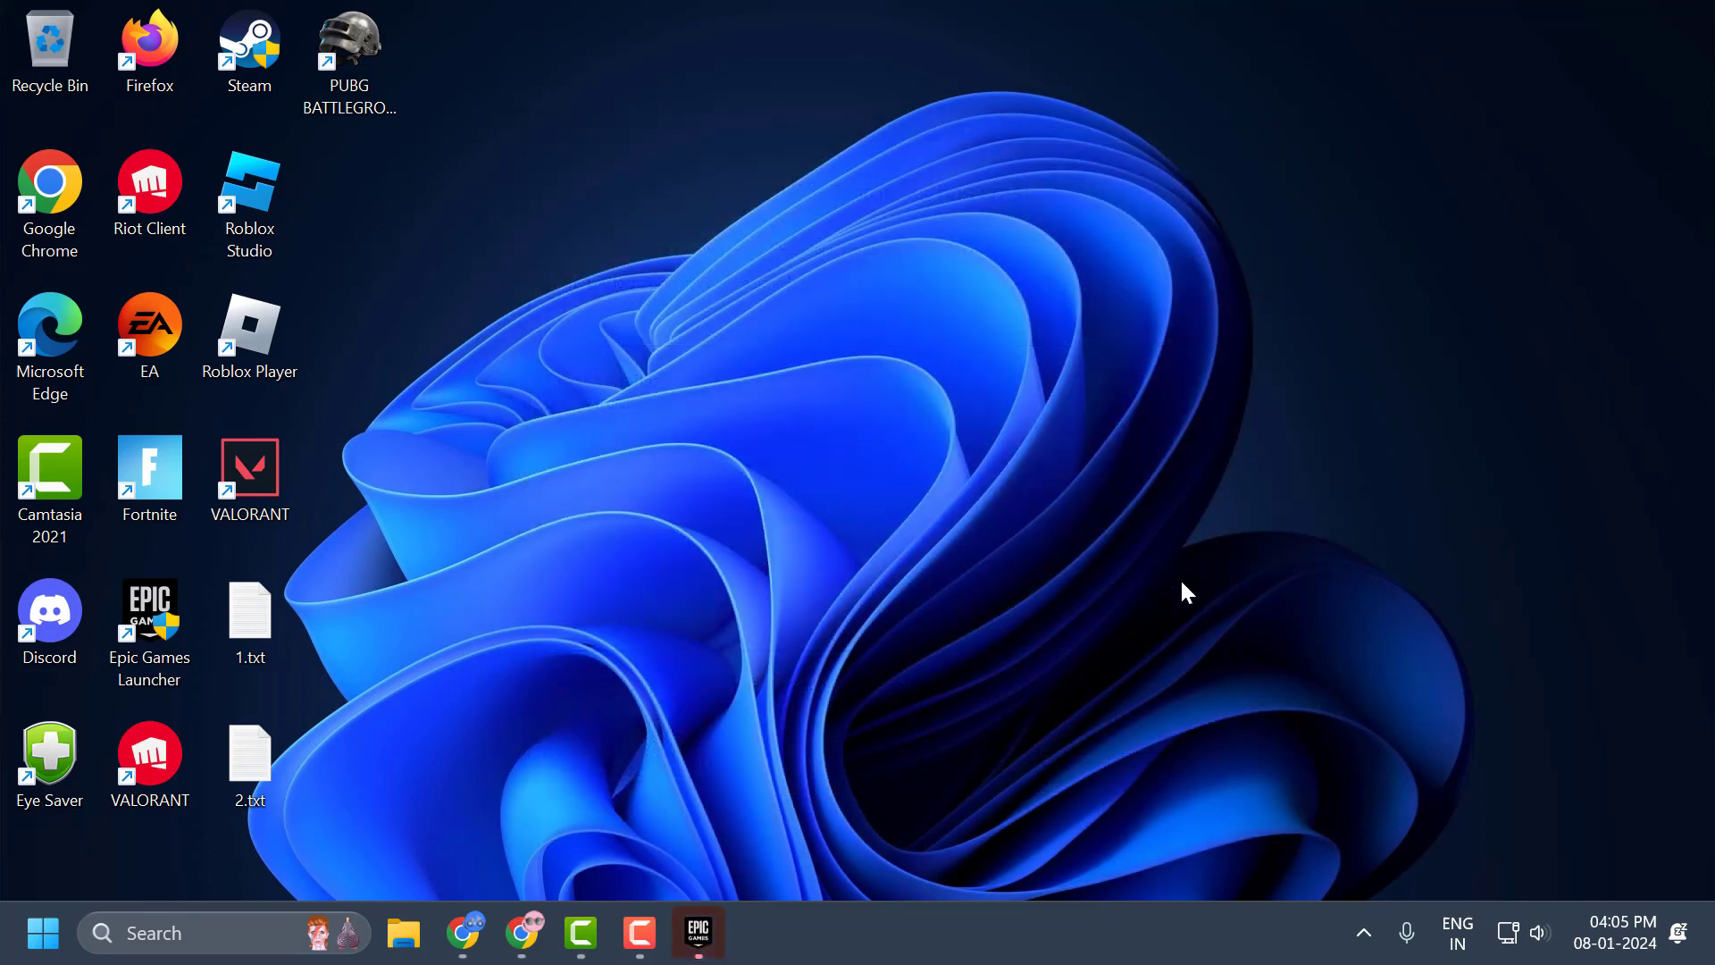
{"action": "left_click", "coordinate": [1364, 932]}
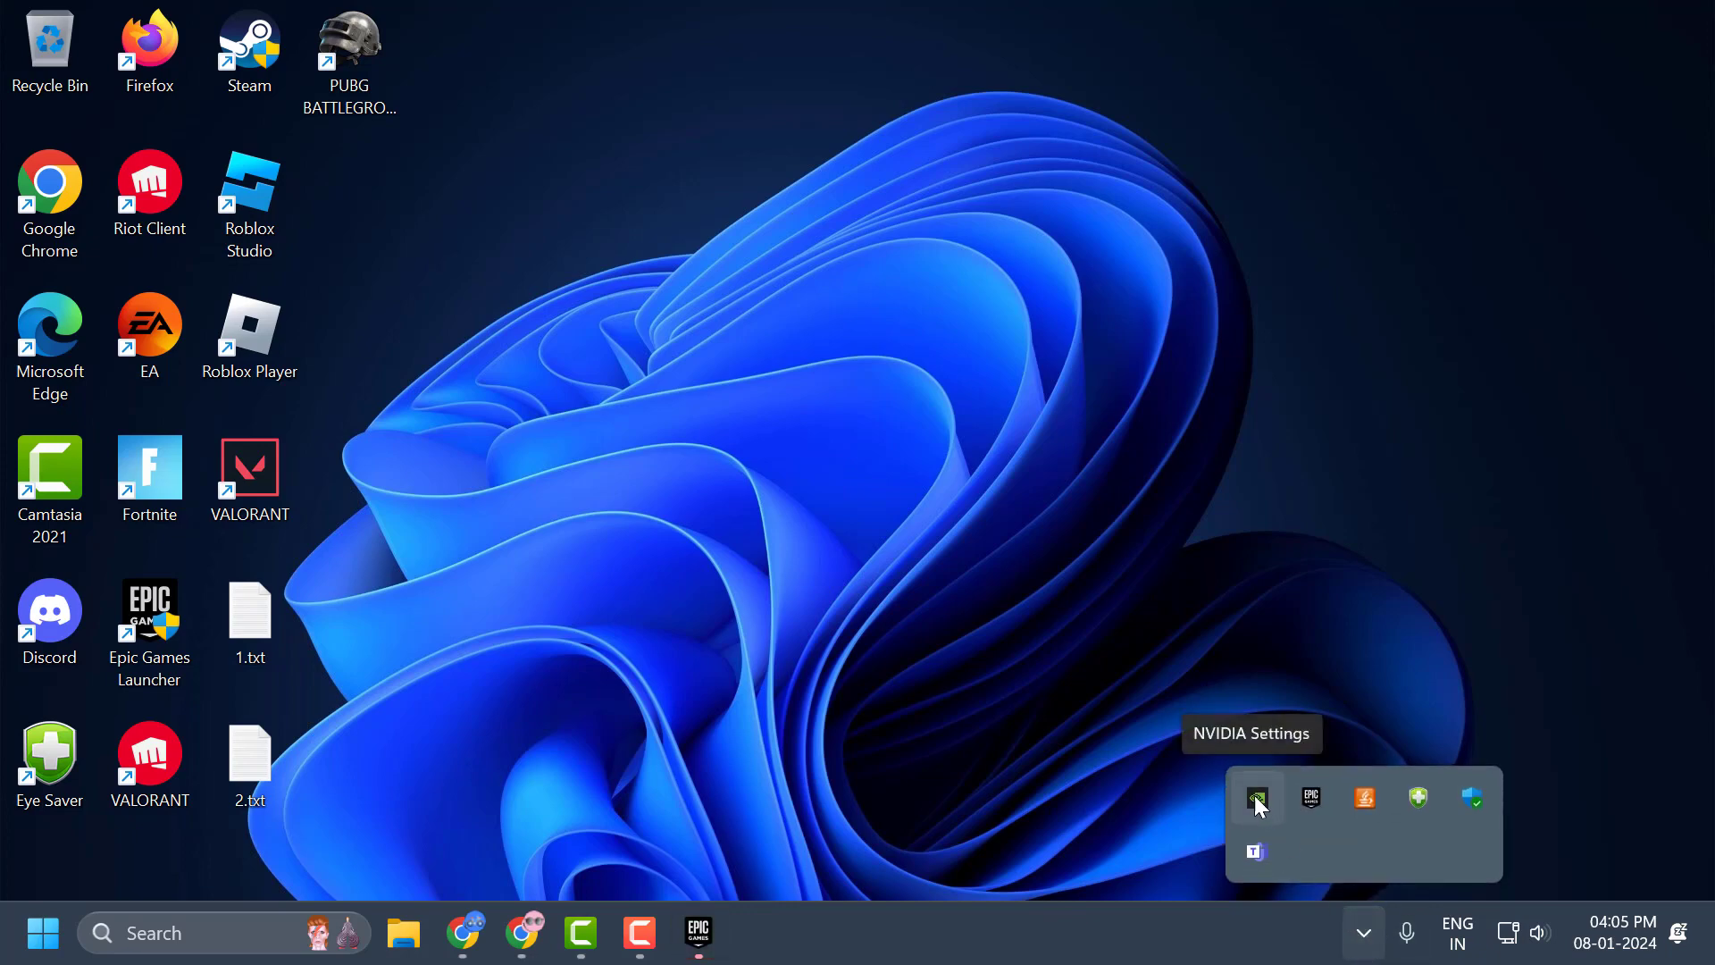
{"action": "left_click", "coordinate": [1257, 796]}
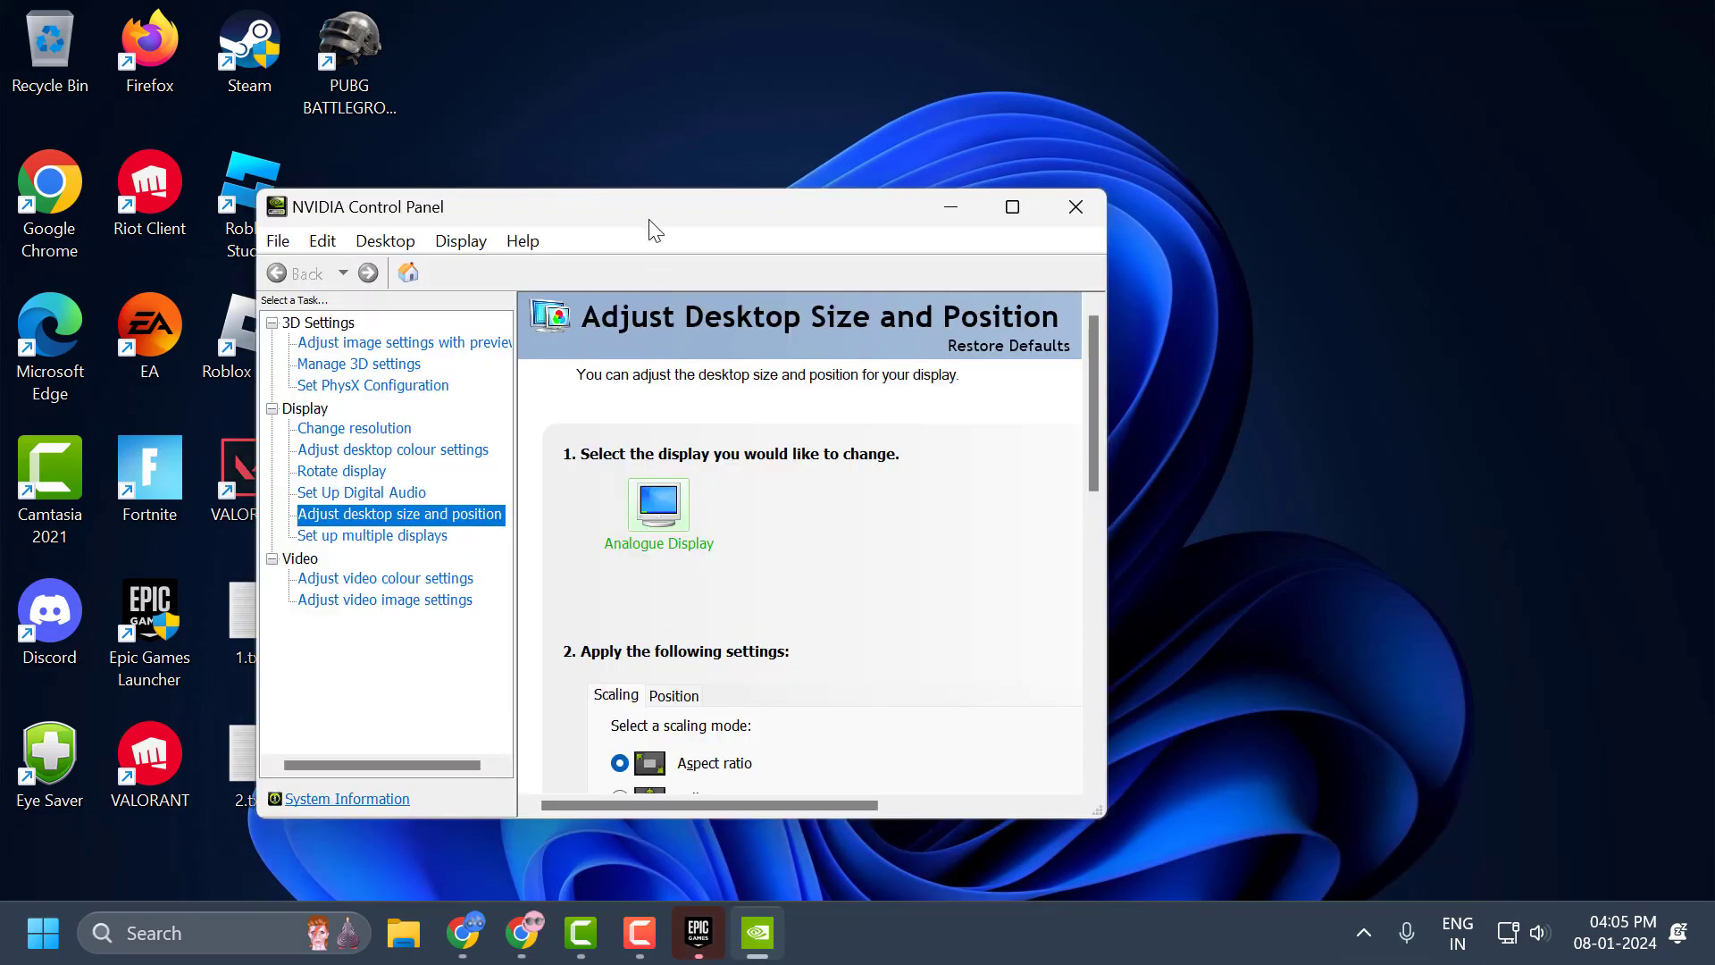
On Adjust desktop size and position, change scaling from Aspect ratio to Full-screen
{"action": "left_click", "coordinate": [1012, 206]}
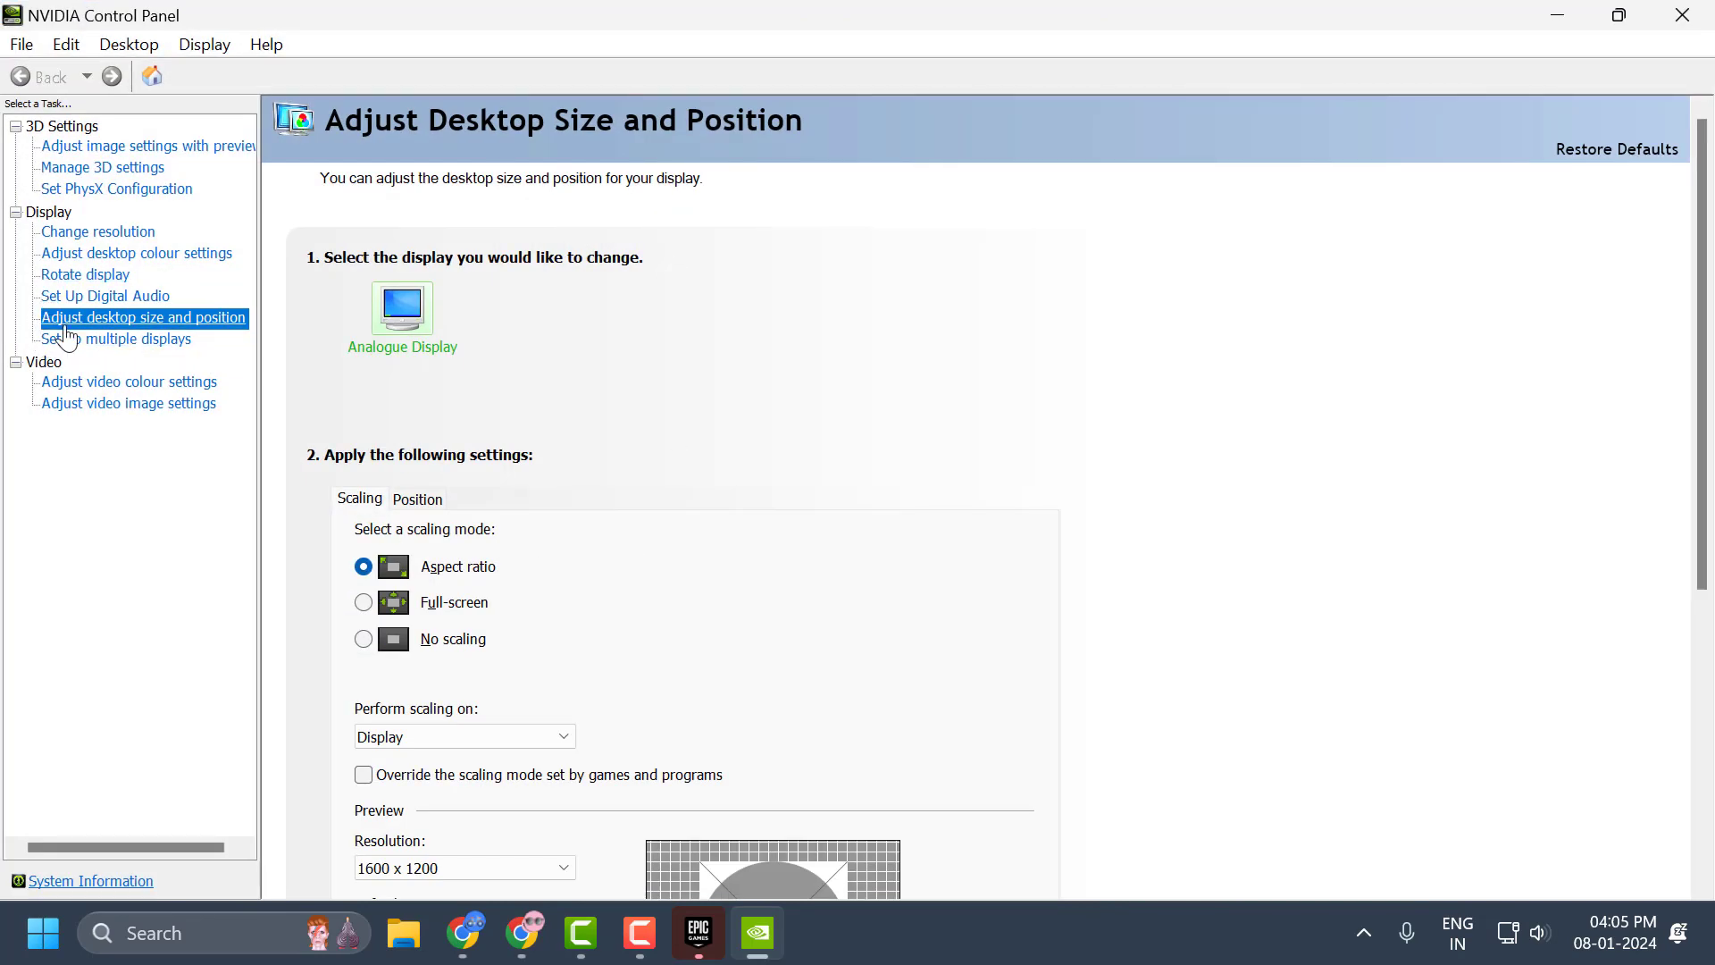
{"action": "mouse_move", "coordinate": [91, 335]}
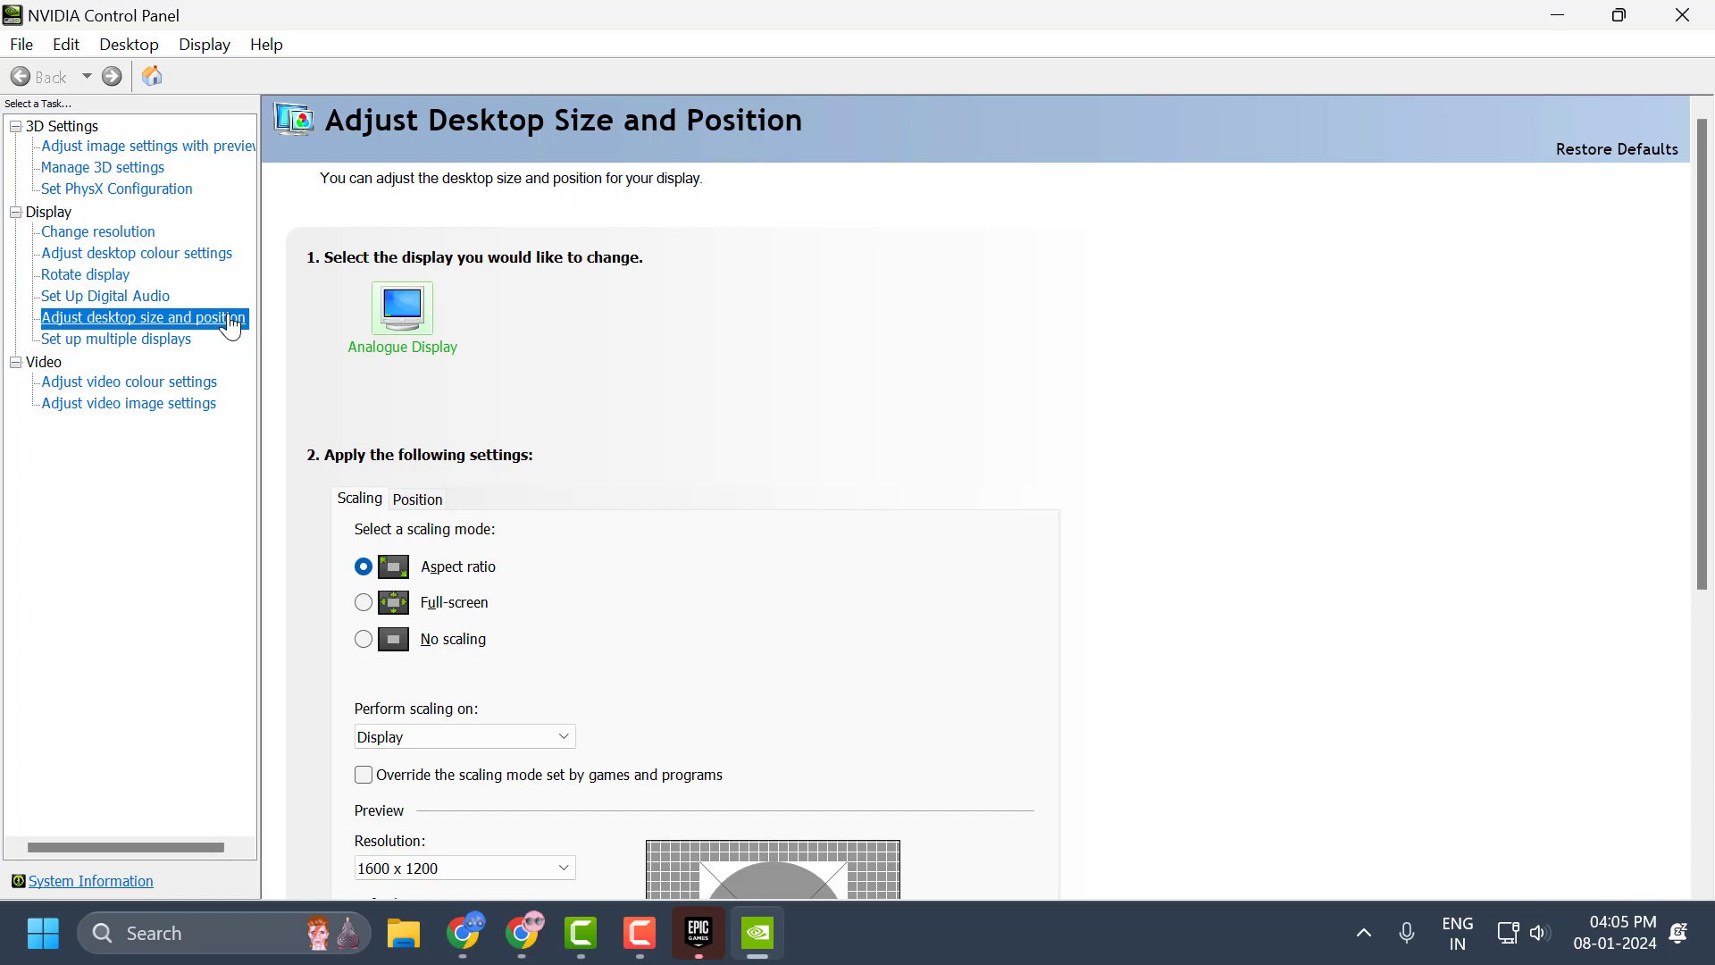
{"action": "scroll", "scroll_direction": "down", "scroll_amount": 3}
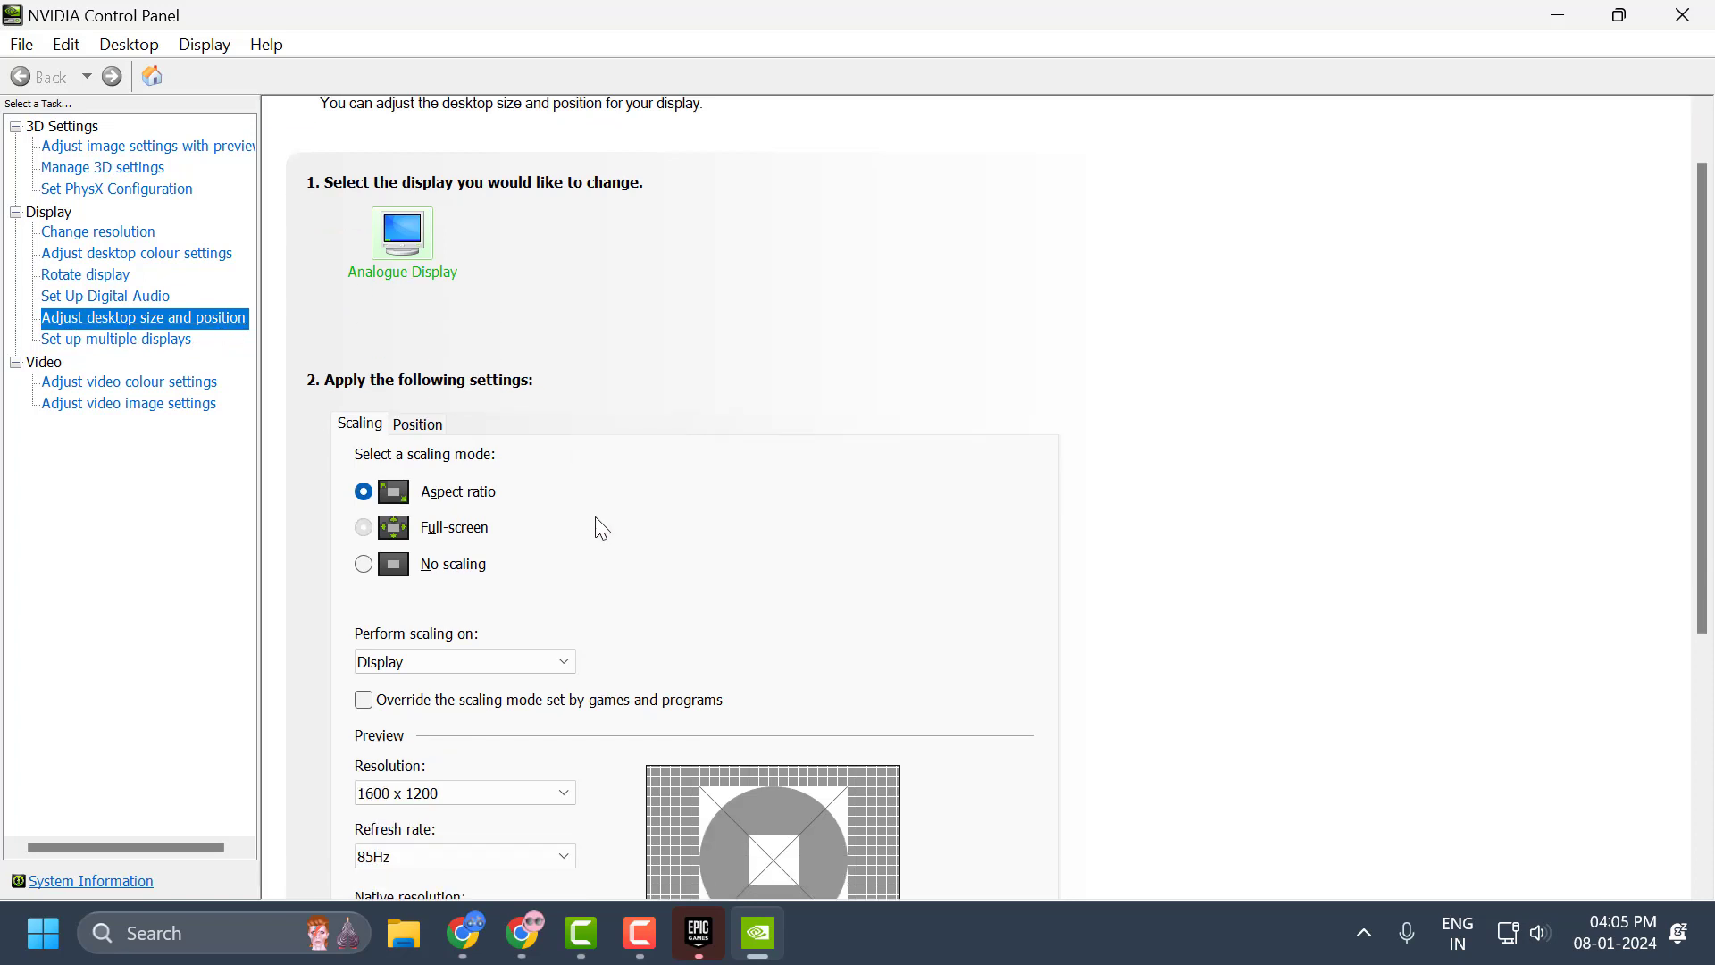
{"action": "scroll", "scroll_direction": "down", "scroll_amount": 3}
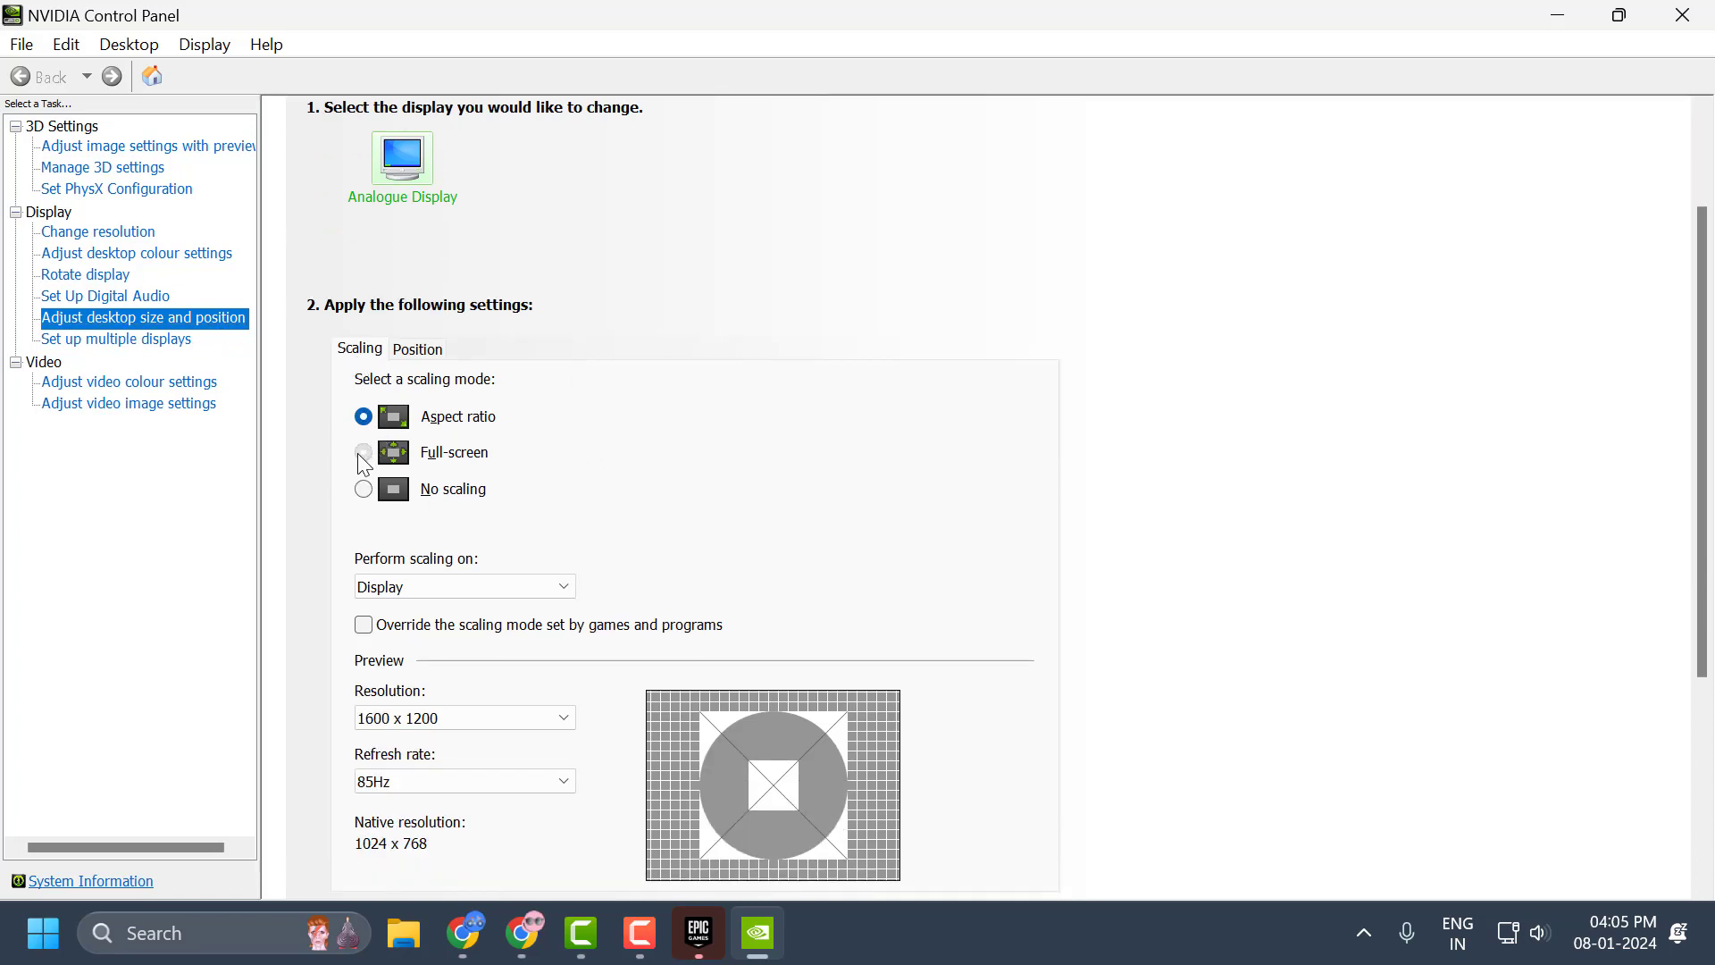
{"action": "left_click", "coordinate": [364, 452]}
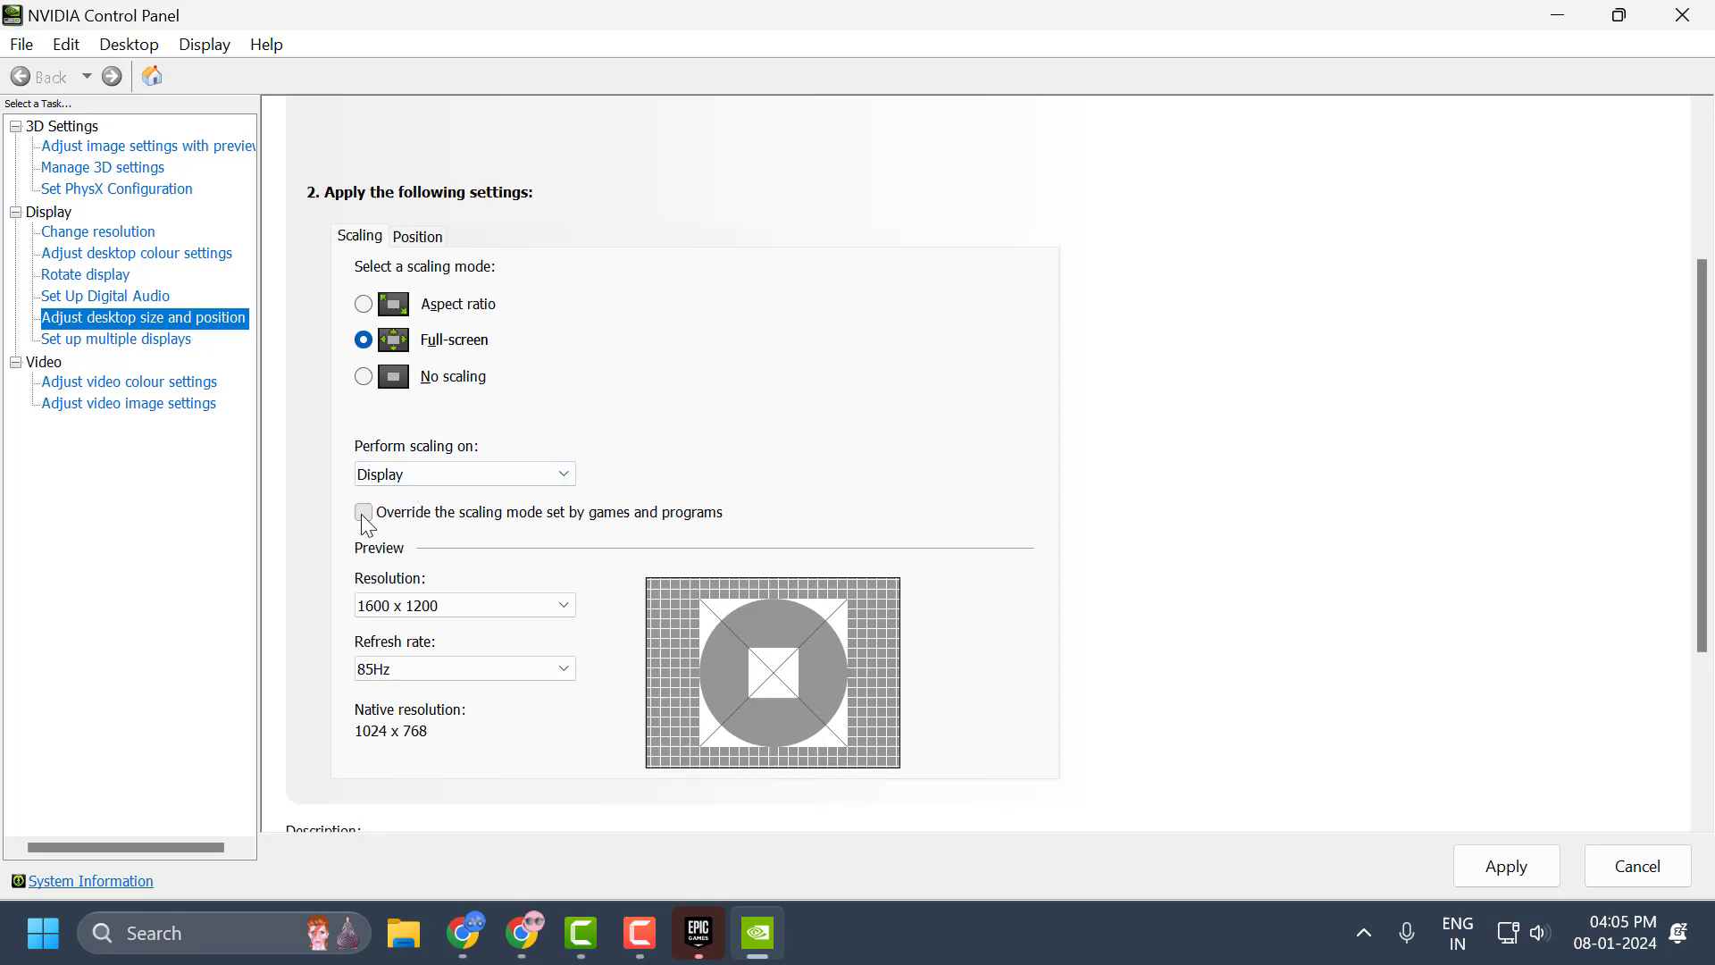
Enable overriding games' scaling mode, keep 1600 x 1200, apply, and close NVIDIA Control Panel
{"action": "left_click", "coordinate": [363, 511]}
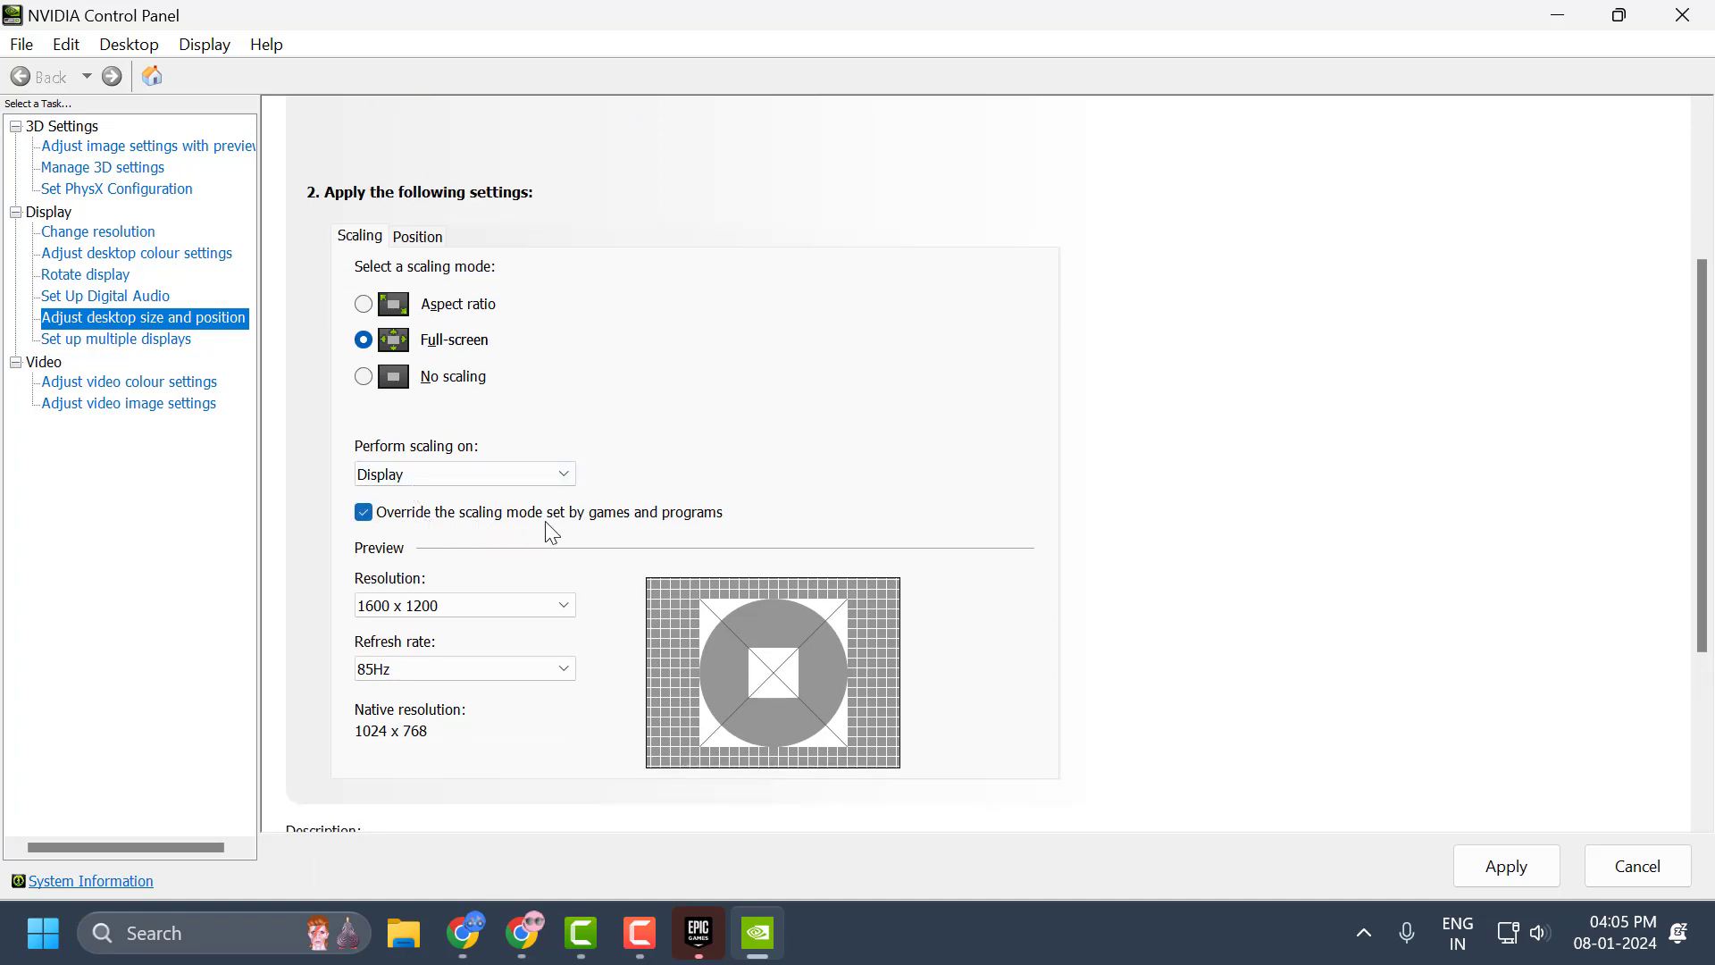
{"action": "mouse_move", "coordinate": [663, 542]}
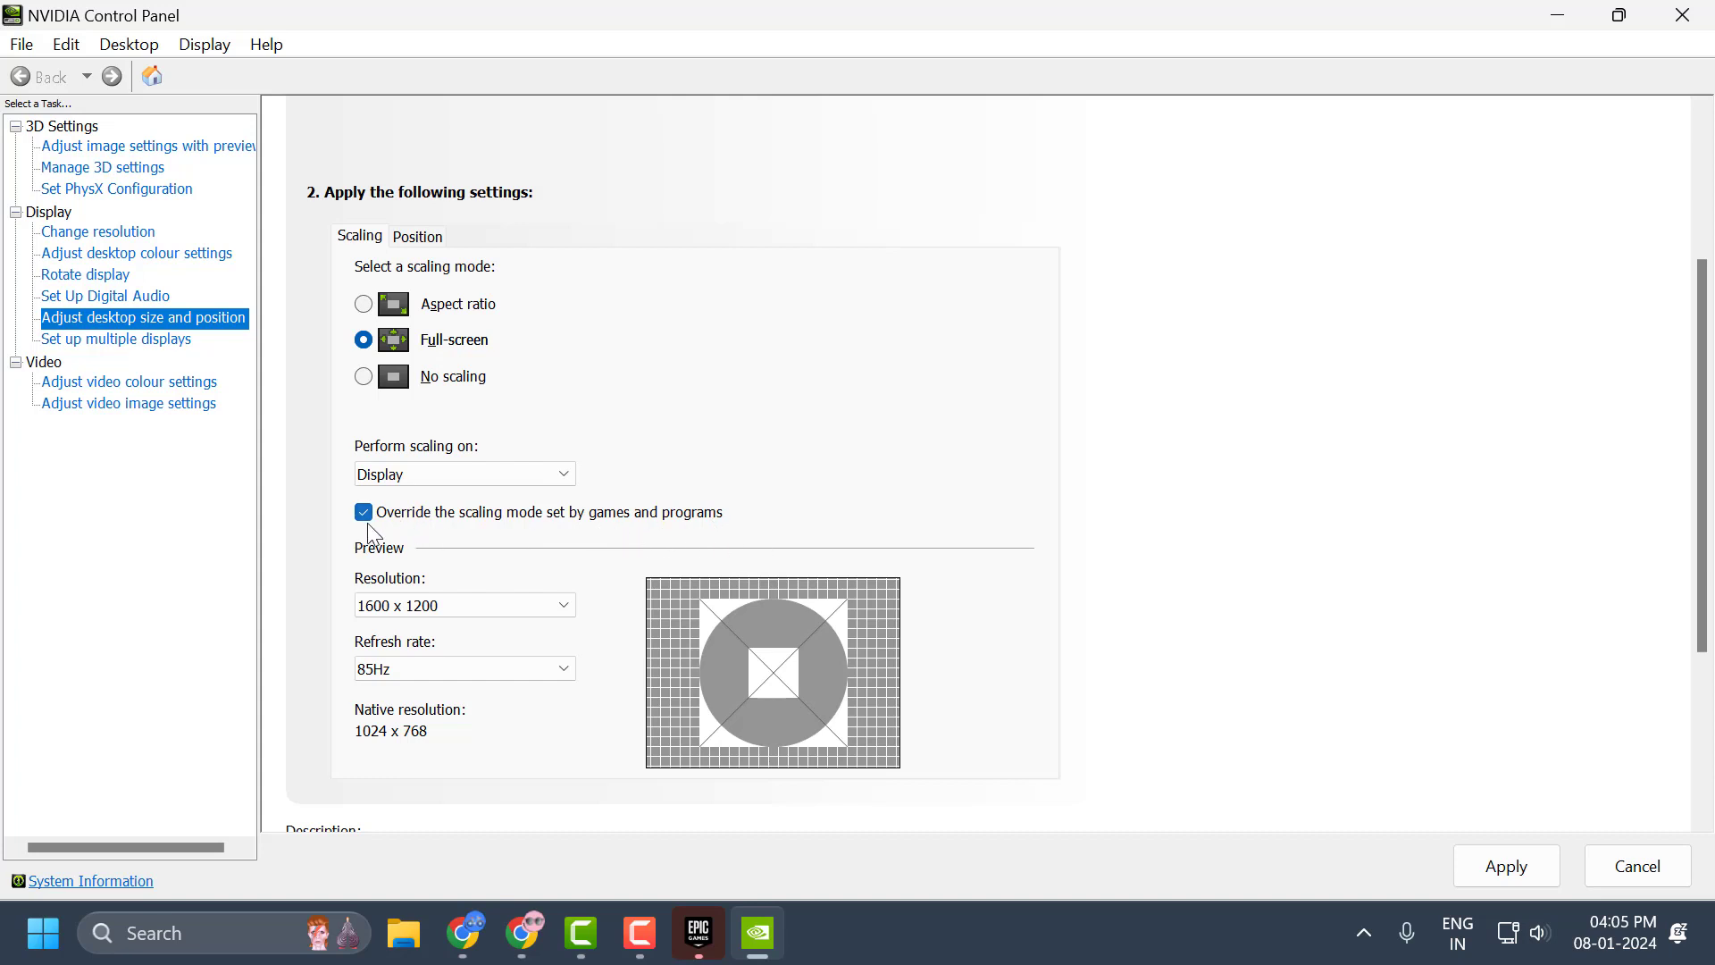
{"action": "mouse_move", "coordinate": [362, 590]}
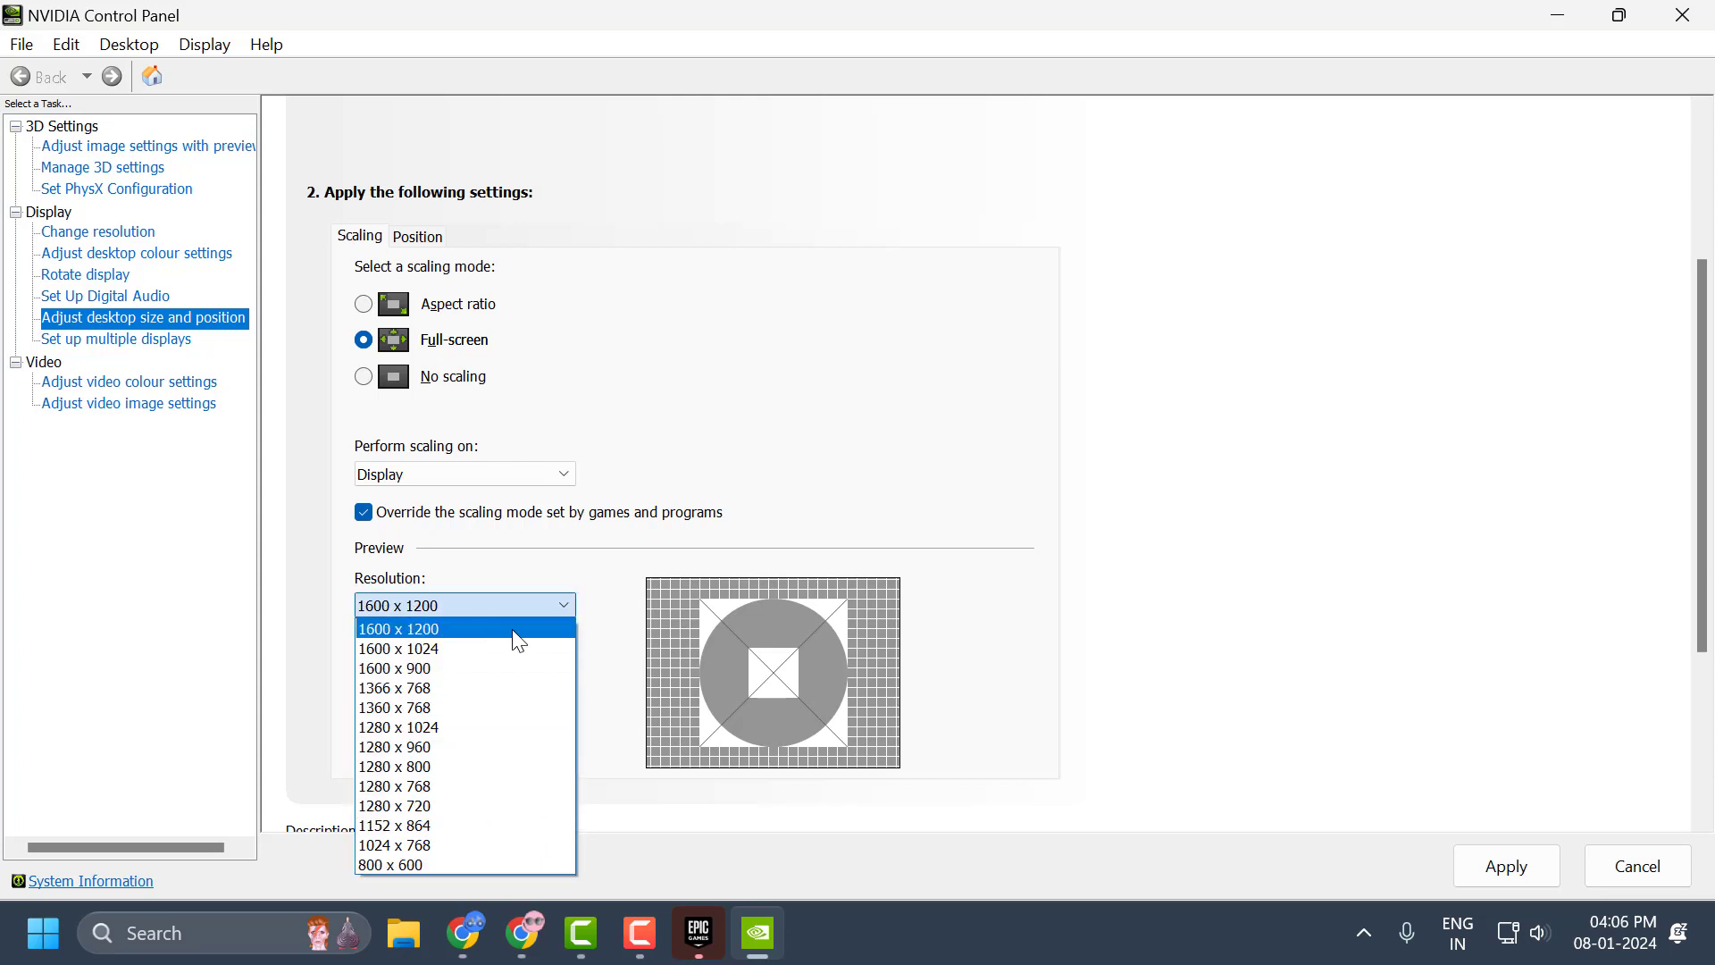
{"action": "left_click", "coordinate": [399, 628]}
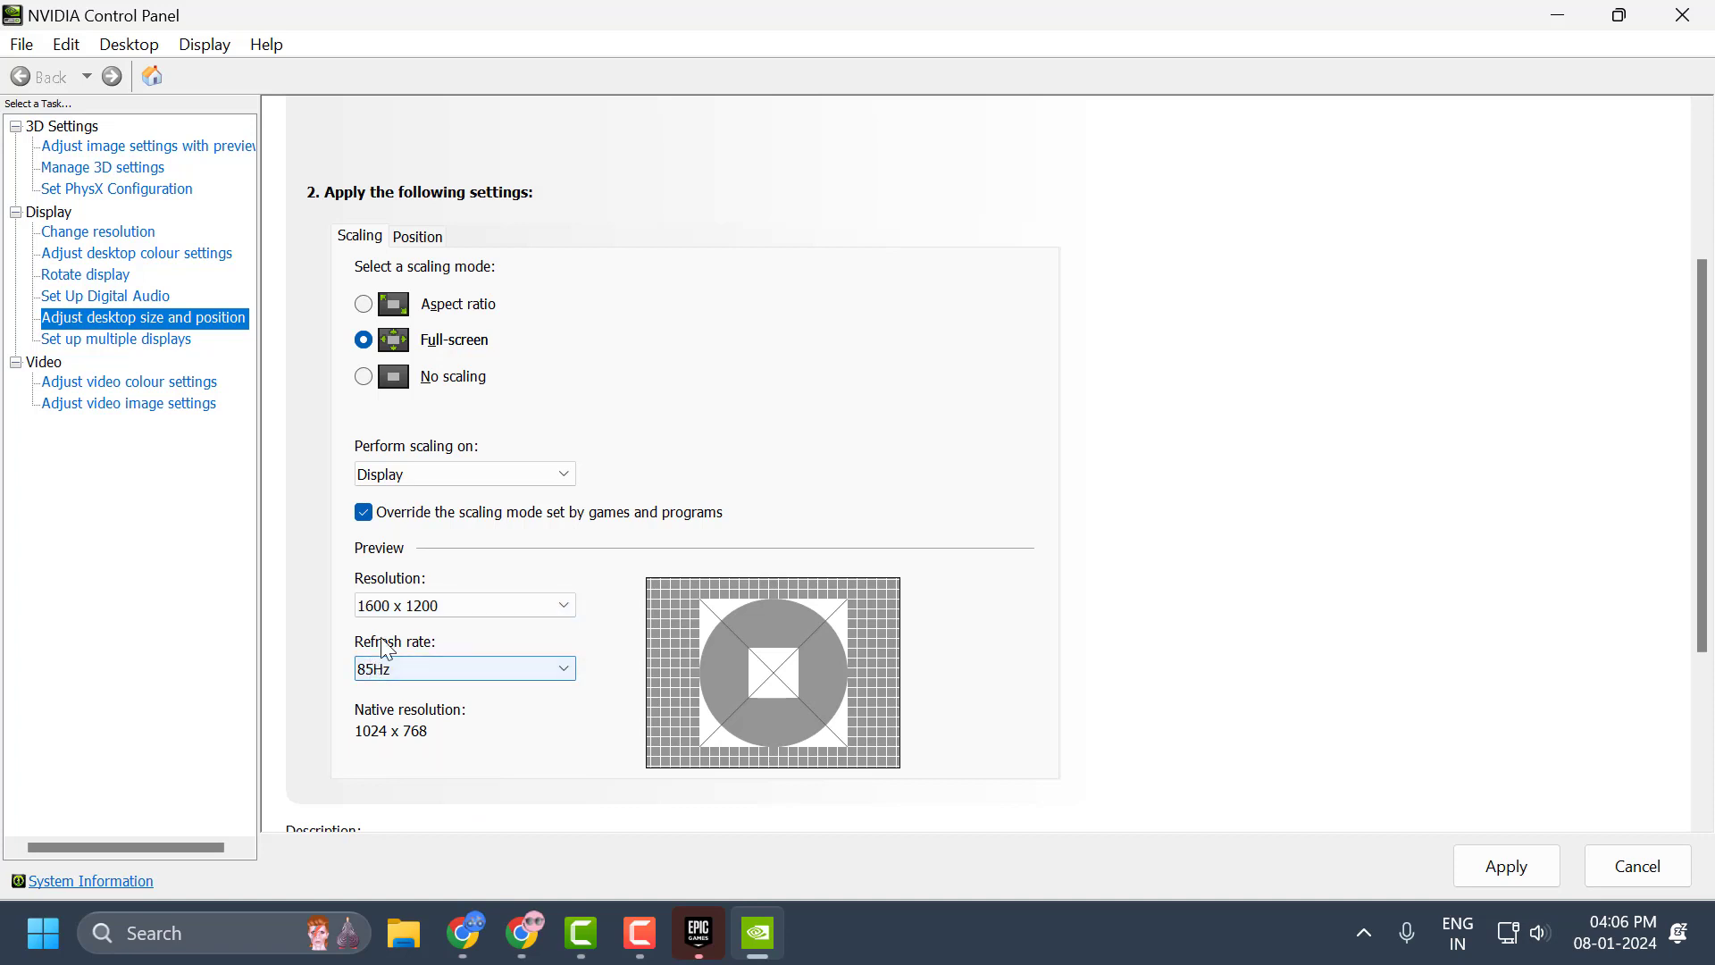
{"action": "scroll", "scroll_direction": "down", "scroll_amount": 3}
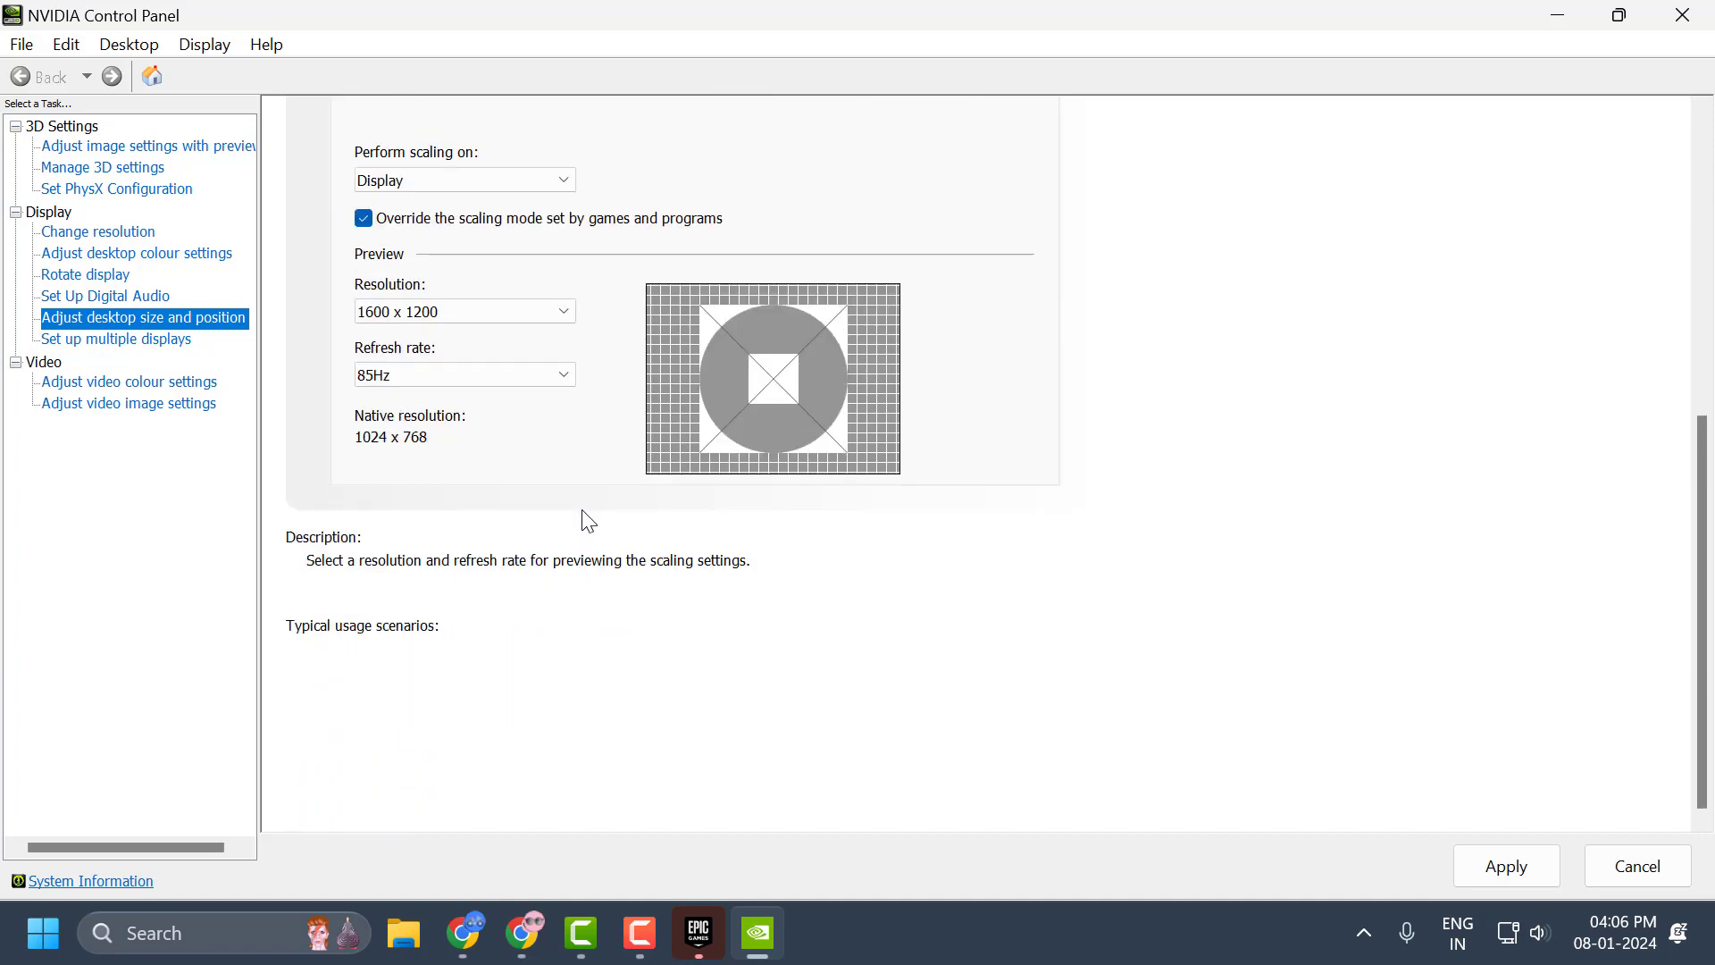
{"action": "left_click", "coordinate": [1506, 866]}
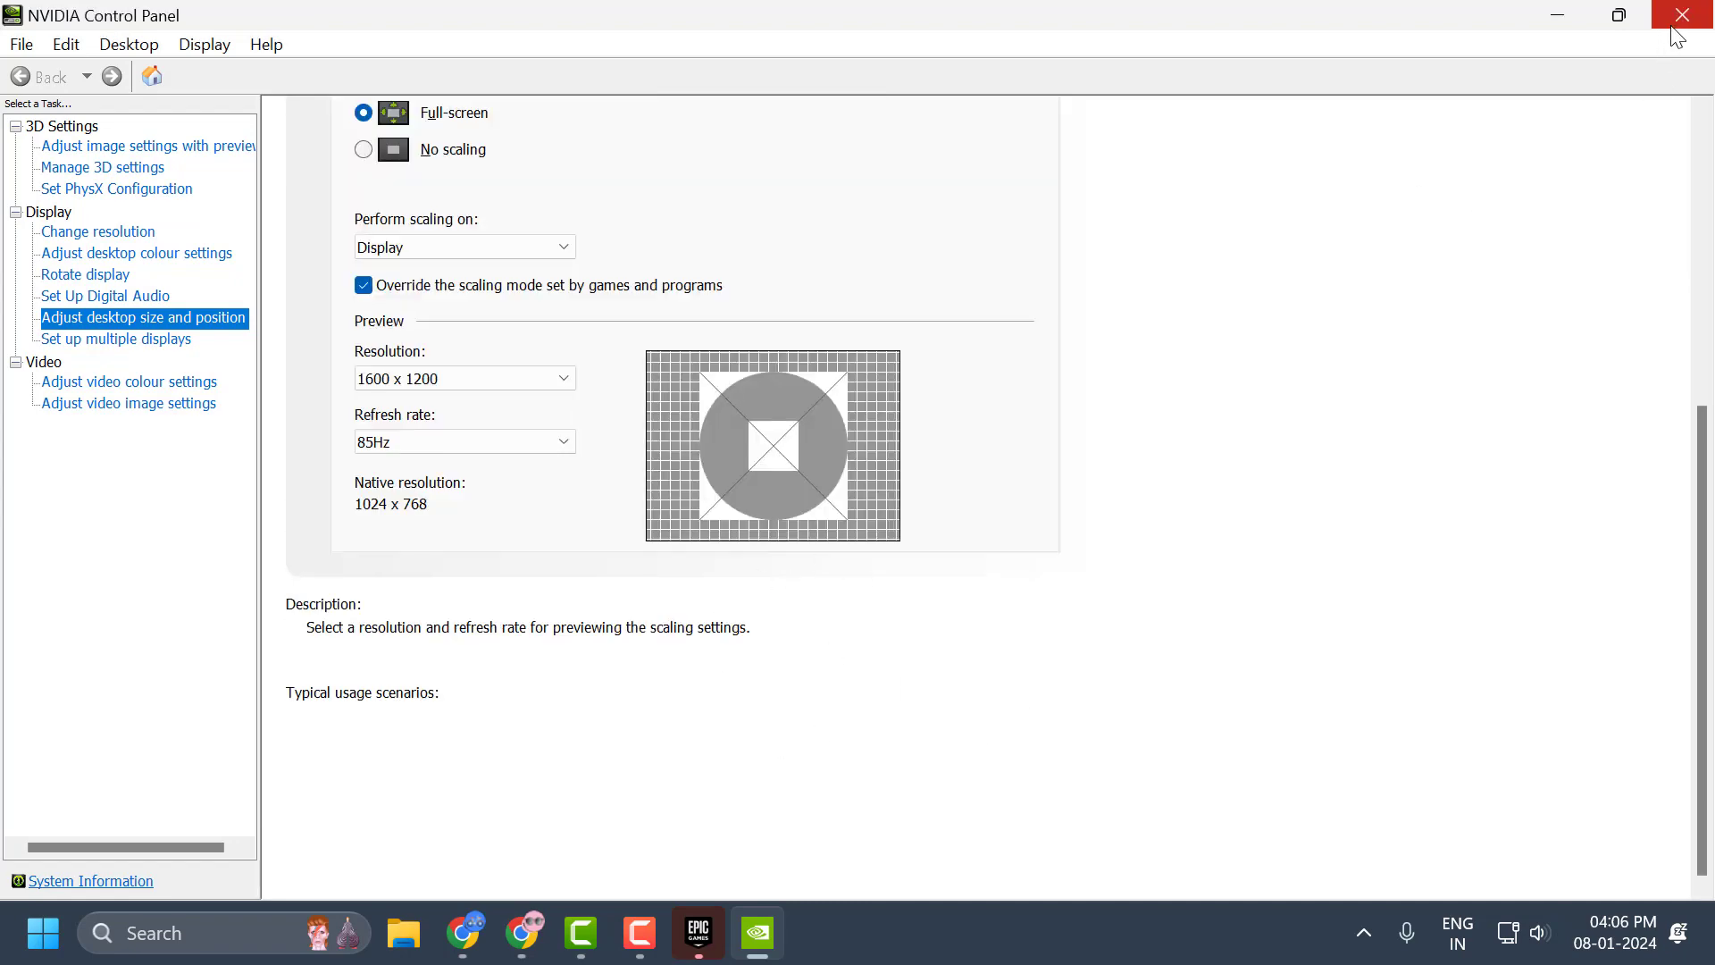
{"action": "left_click", "coordinate": [1682, 14]}
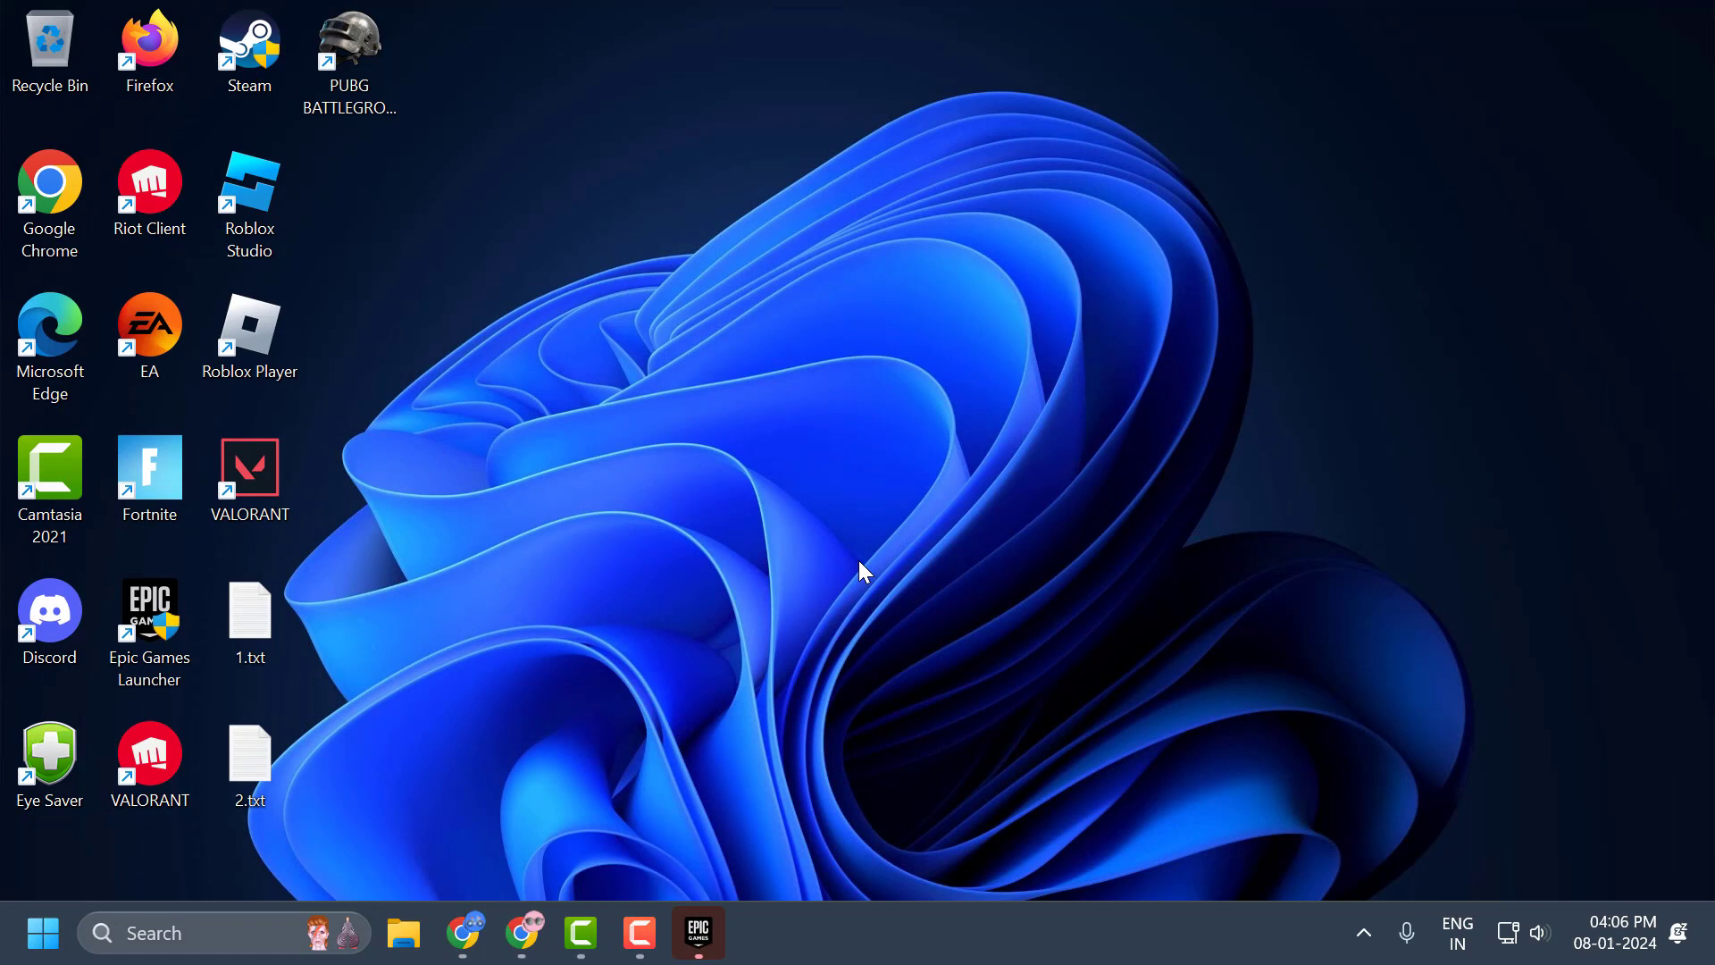